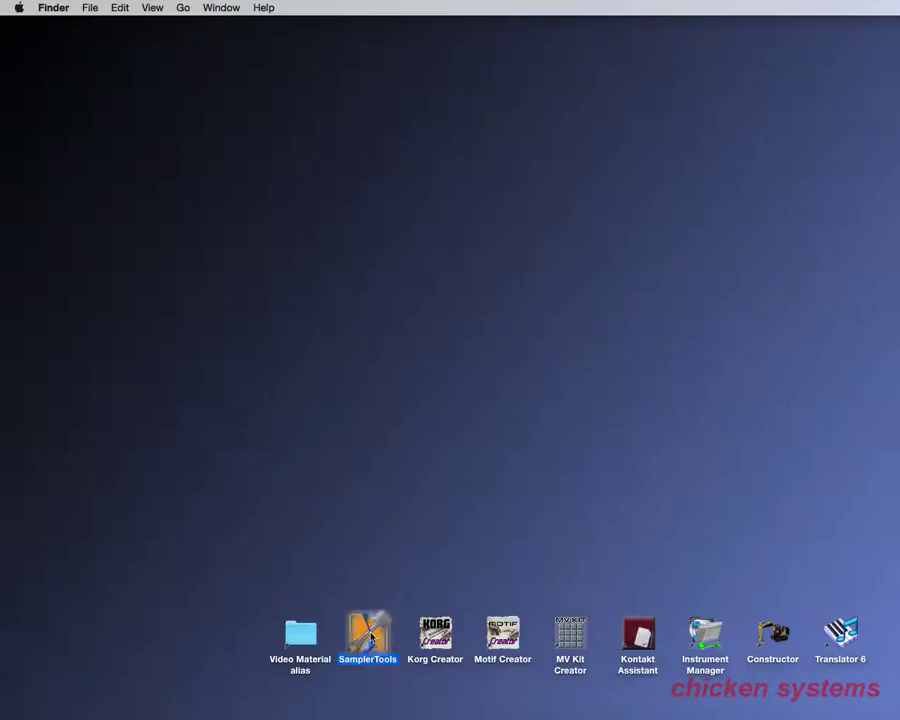
- Launch SamplerTools from the desktop so the SoundFonts folder contents are listed
double_click(368, 636)
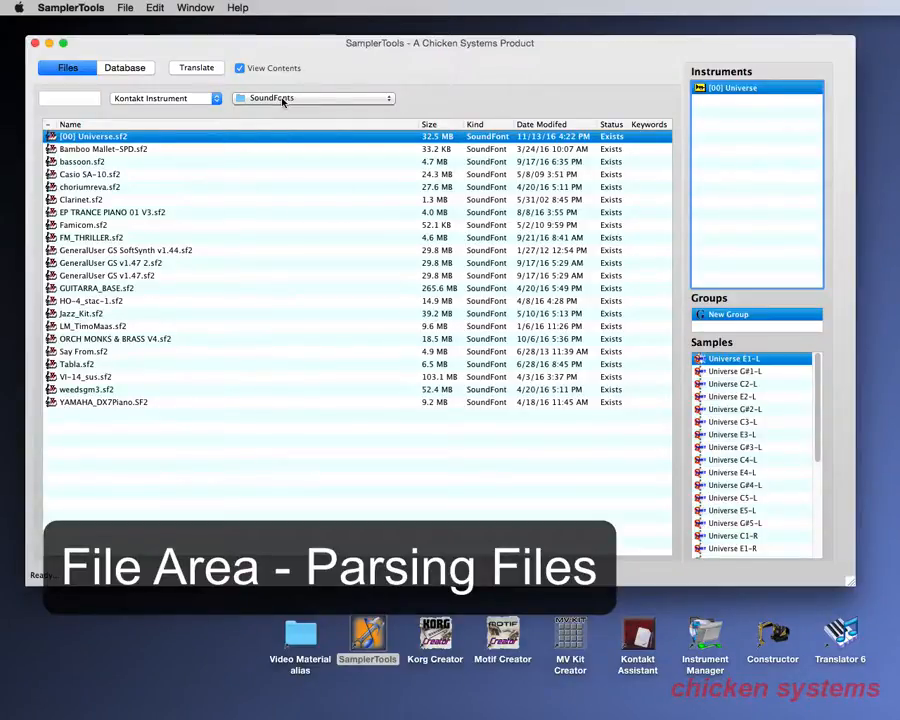
left_click(312, 96)
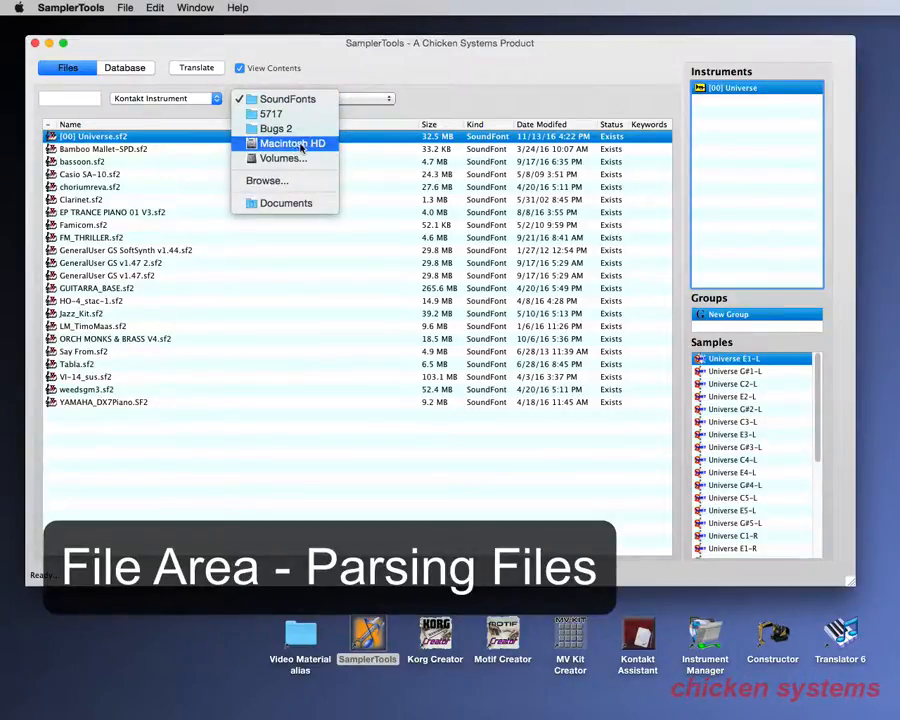
mouse_move(284, 158)
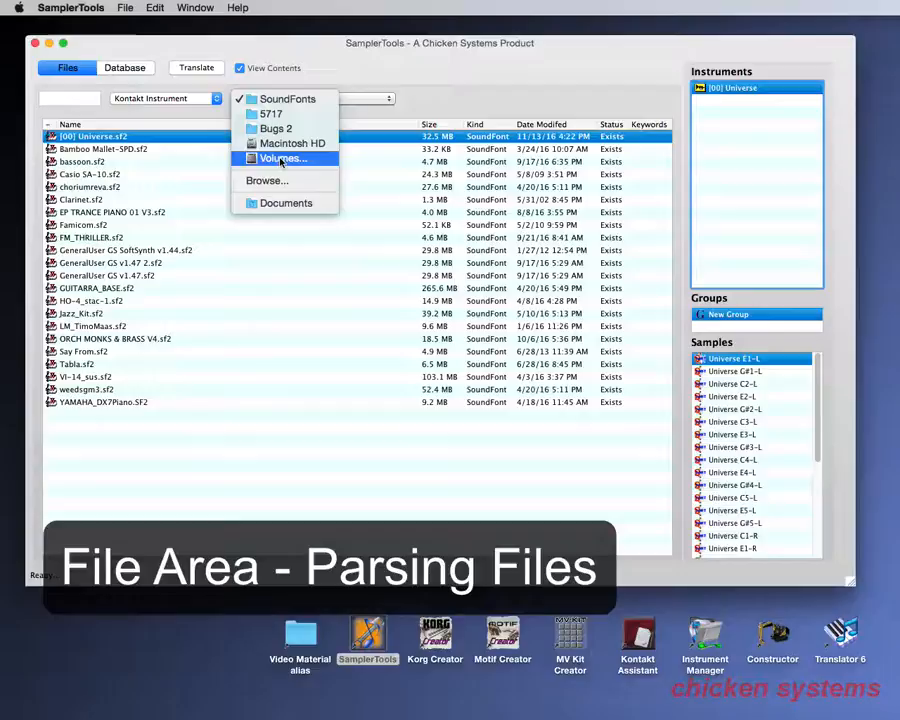
mouse_move(276, 128)
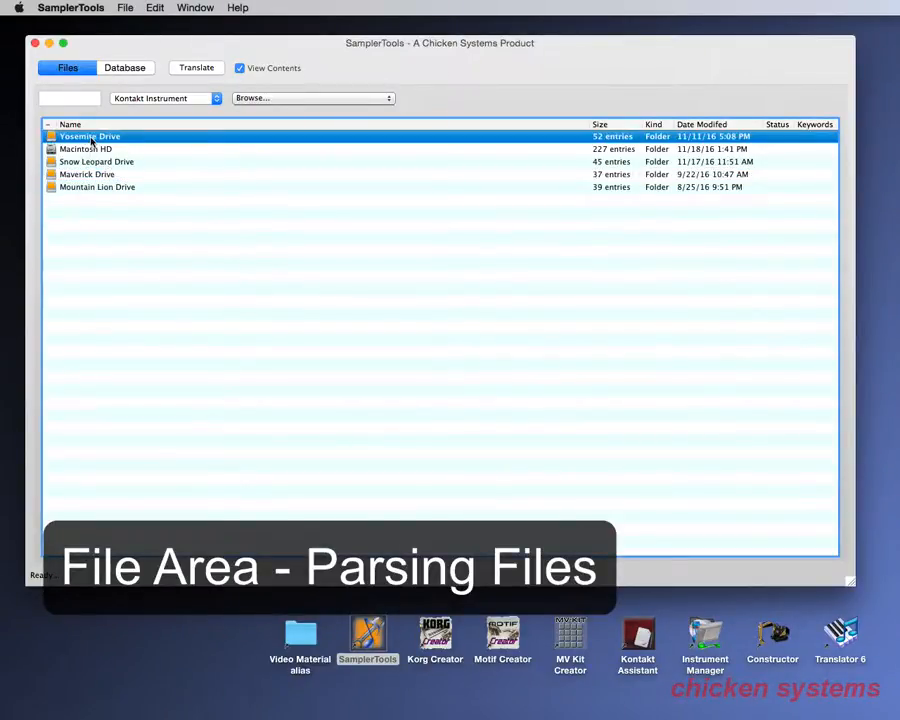
left_click(312, 98)
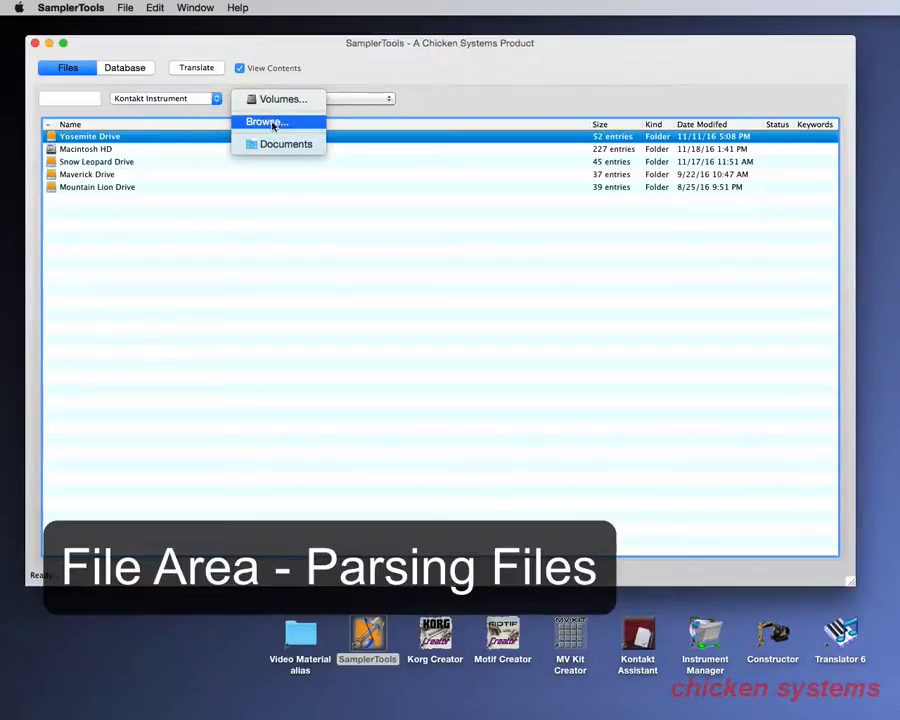
left_click(264, 122)
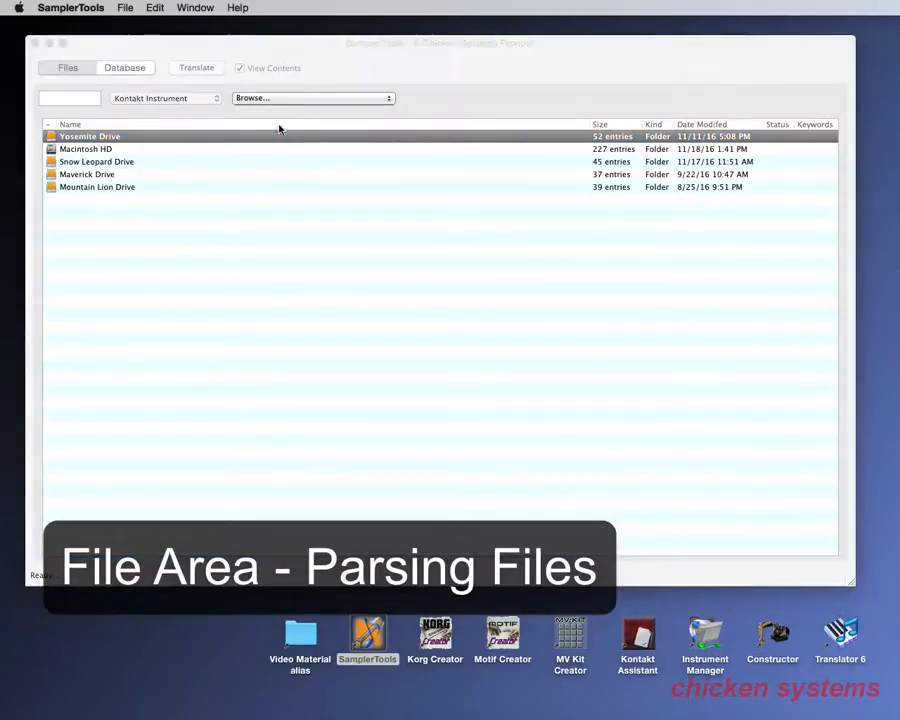
left_click(312, 98)
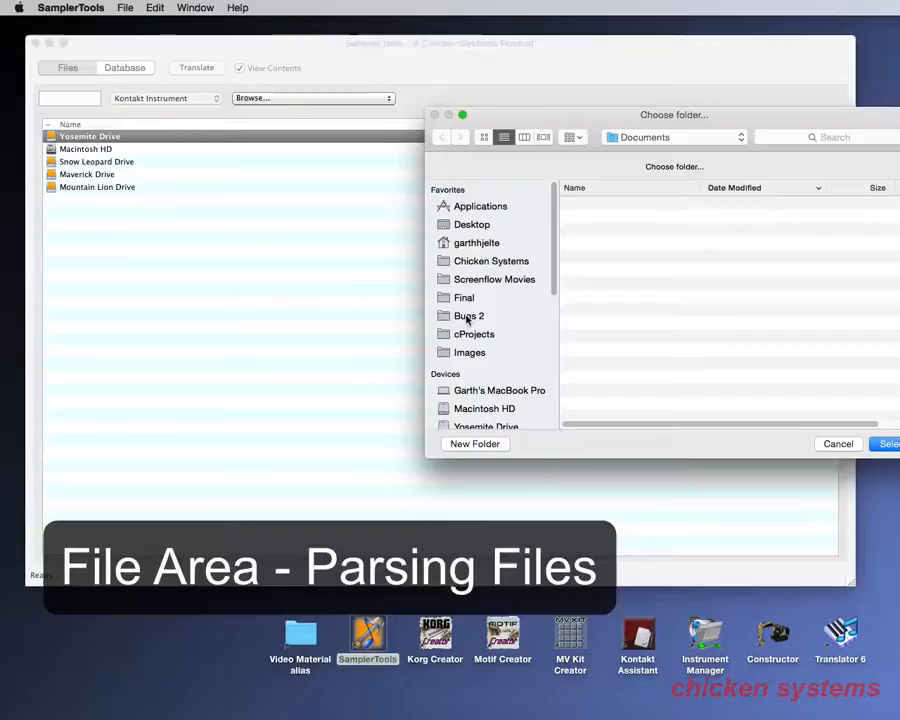
left_click(468, 316)
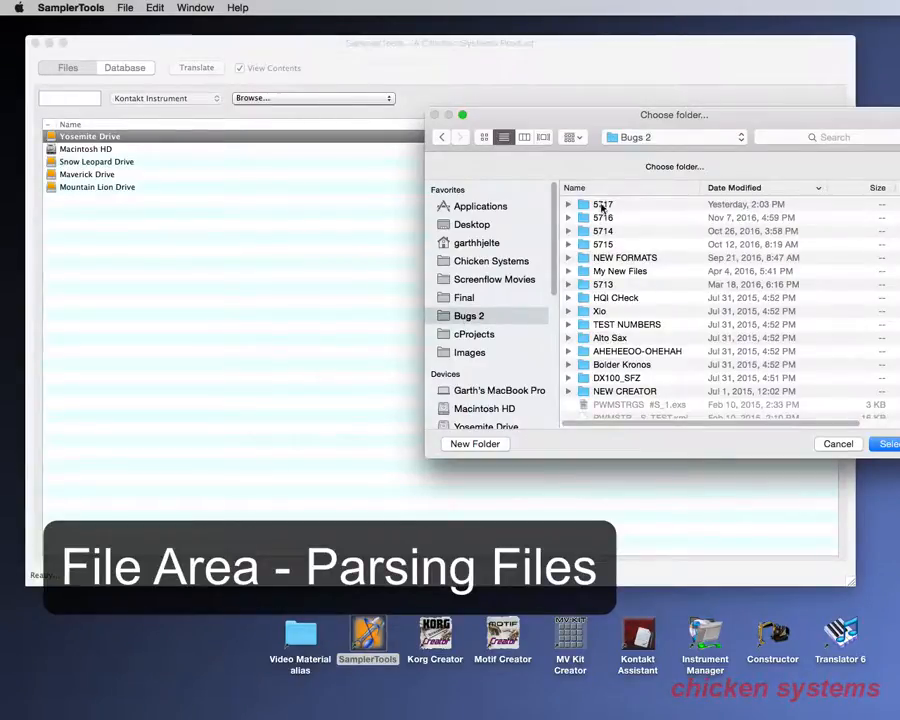
double_click(604, 204)
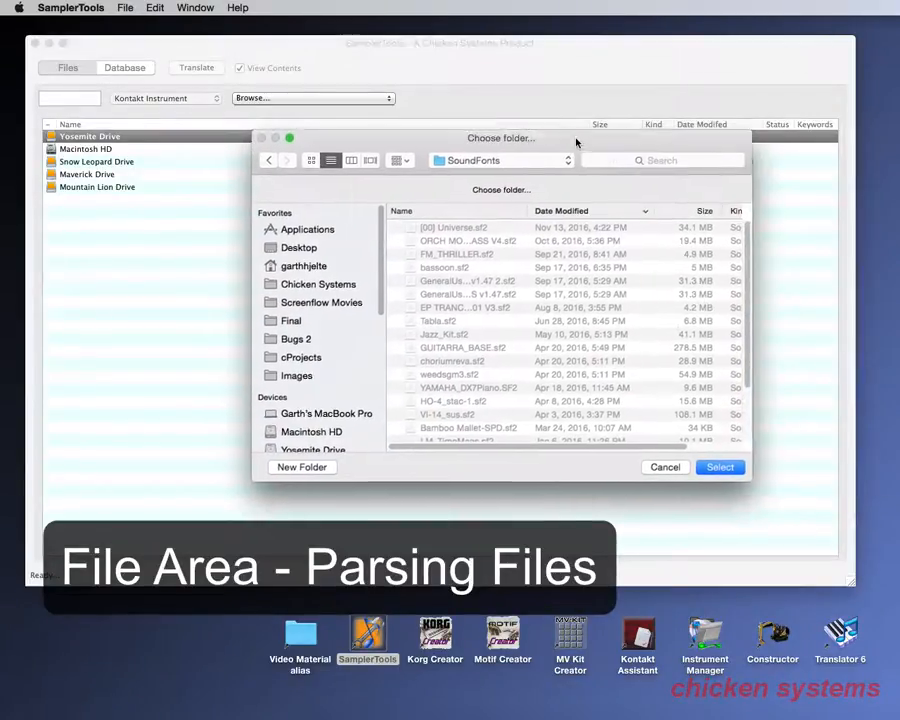
left_click(720, 468)
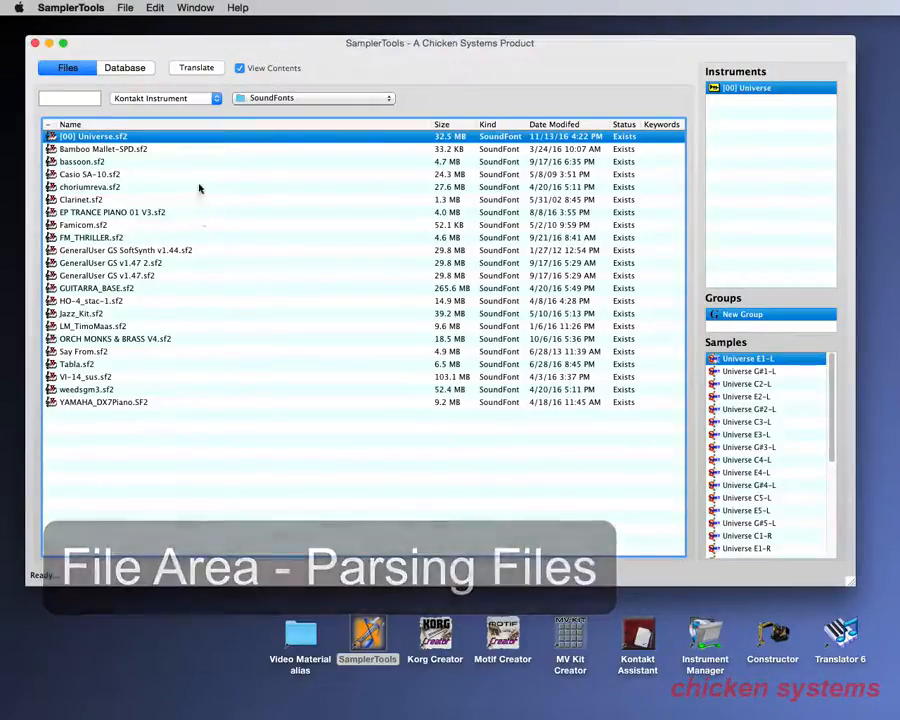
left_click(240, 68)
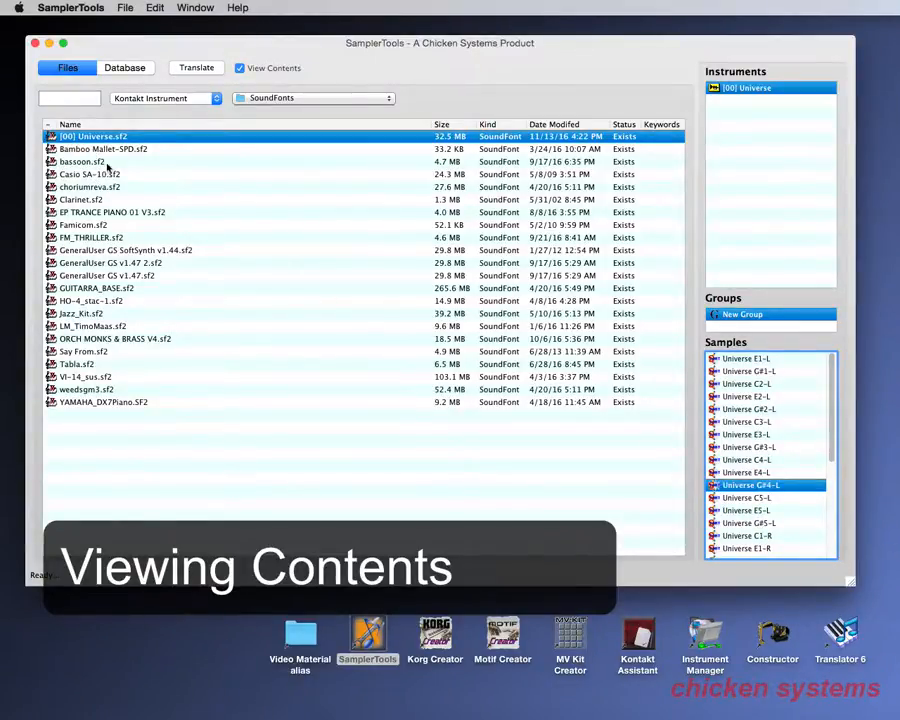
left_click(196, 68)
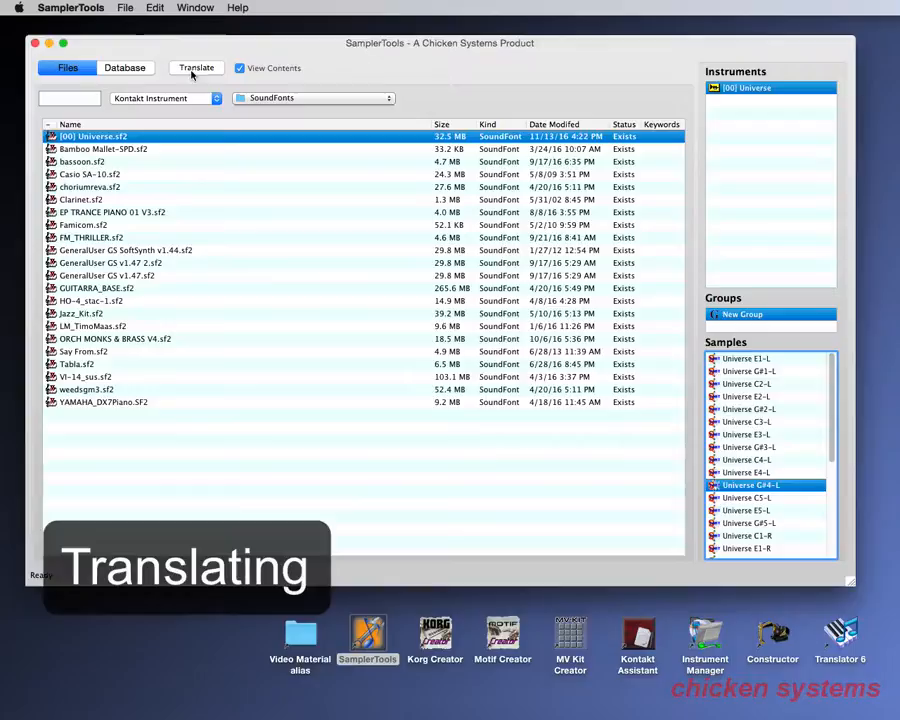
- Translate the Universe SoundFont to a Kontakt 3.5 Instrument in the same folder as source, then select the new file
left_click(196, 68)
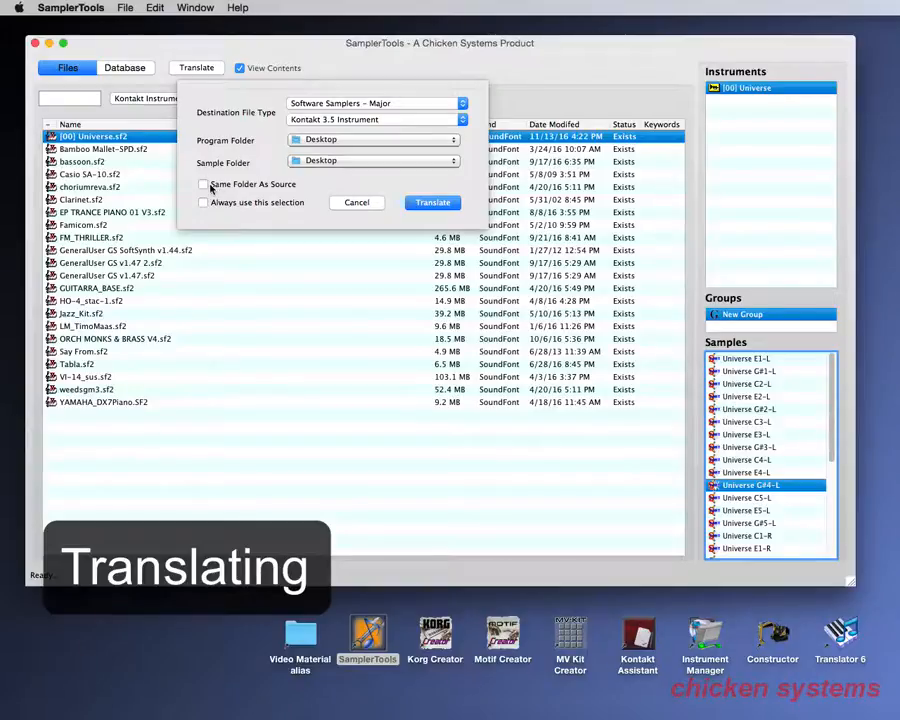
left_click(204, 184)
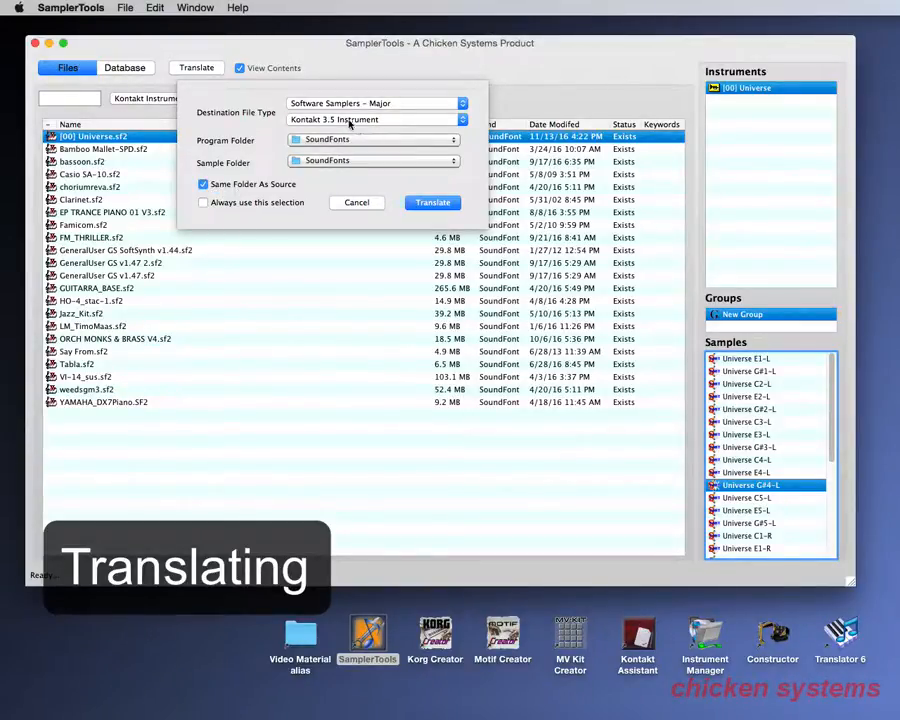
left_click(432, 202)
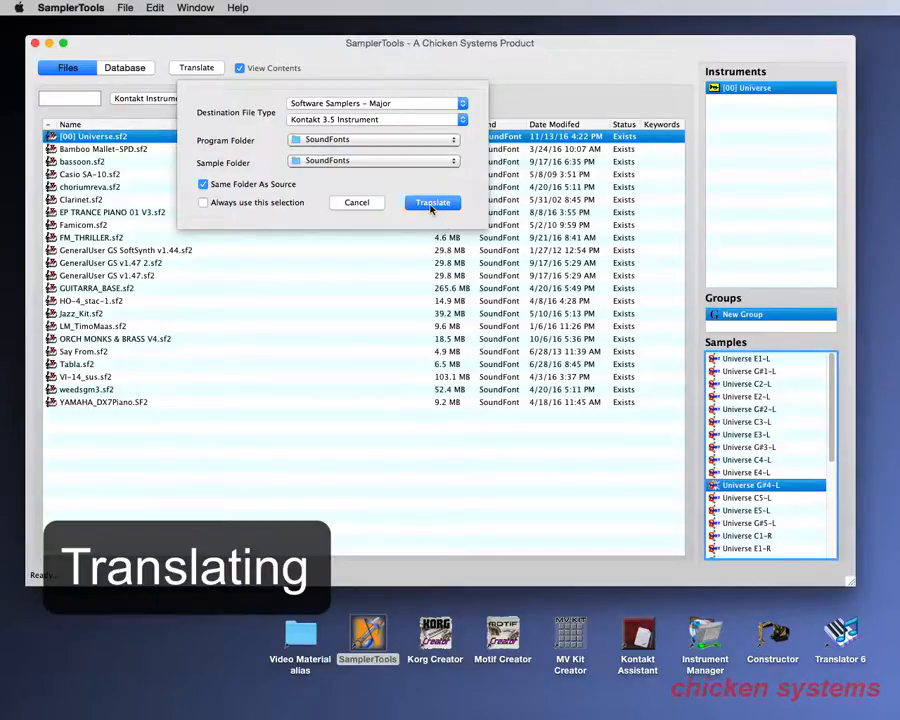
left_click(432, 202)
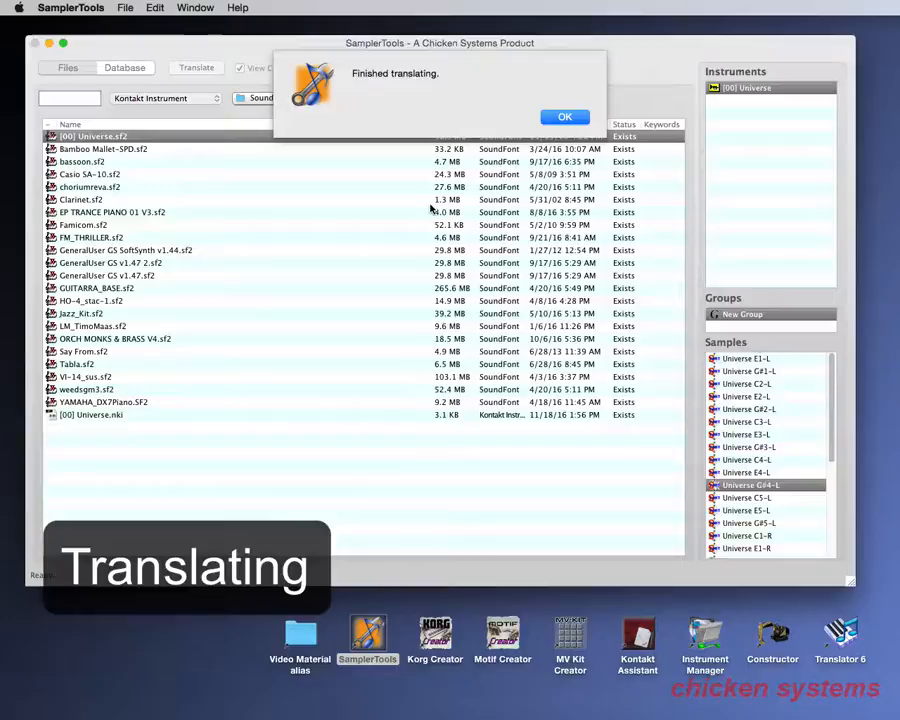
left_click(564, 116)
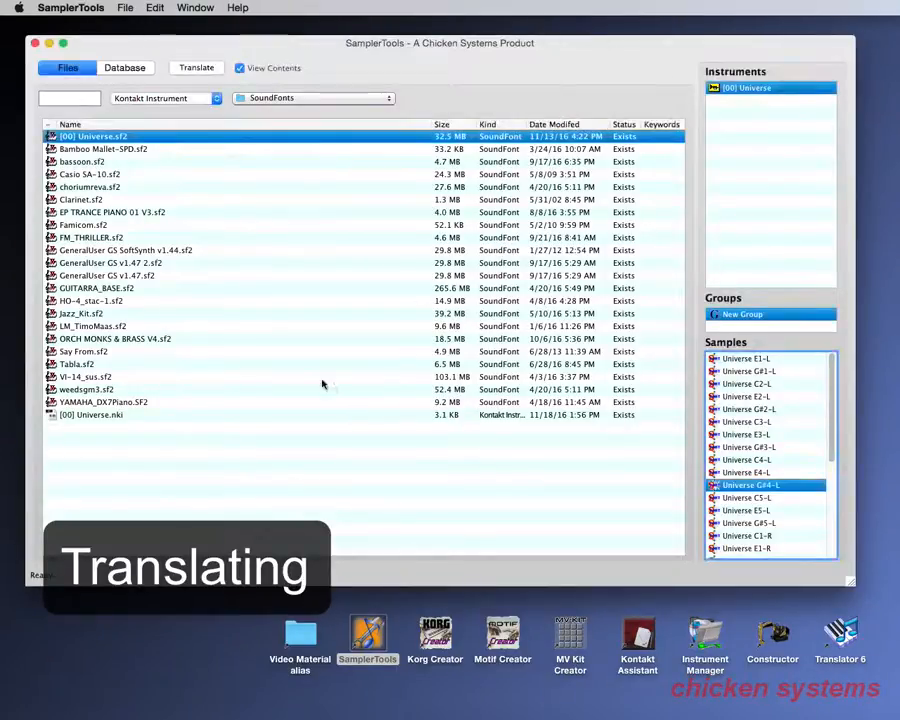
left_click(96, 414)
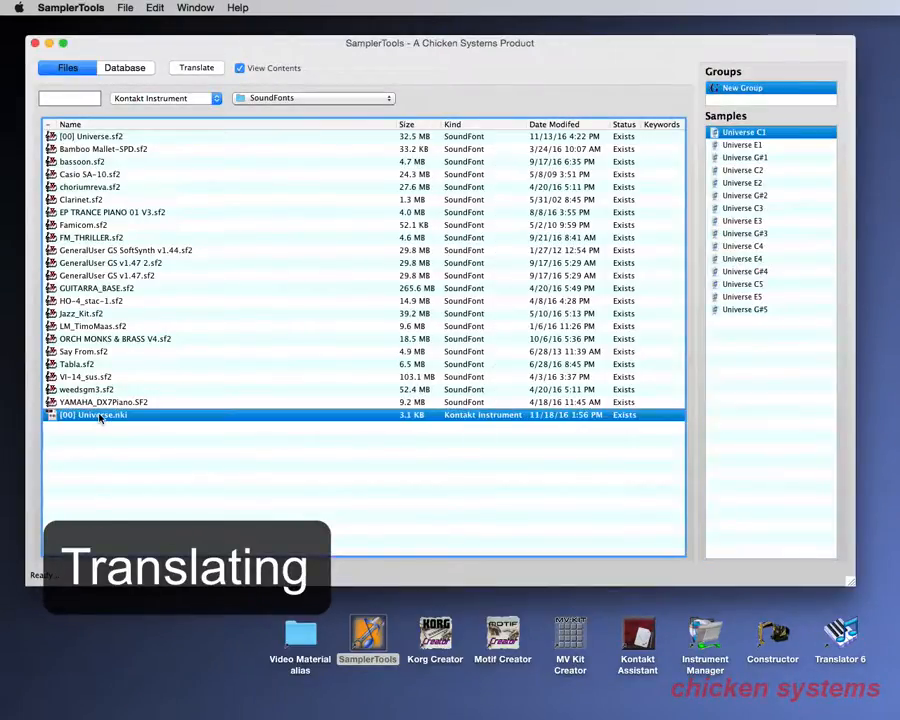
mouse_move(744, 284)
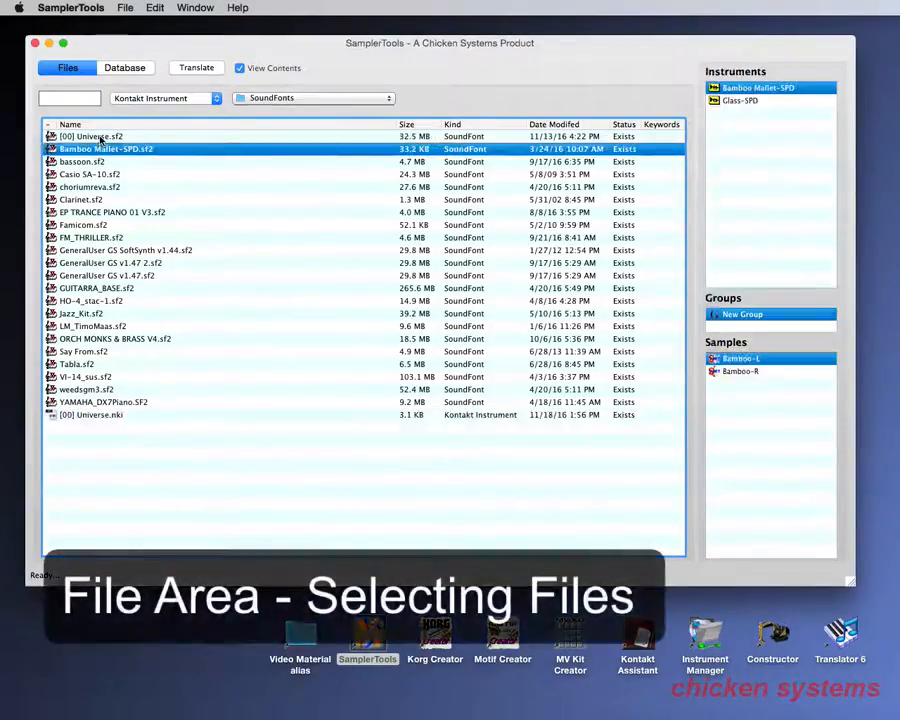
left_click(80, 200)
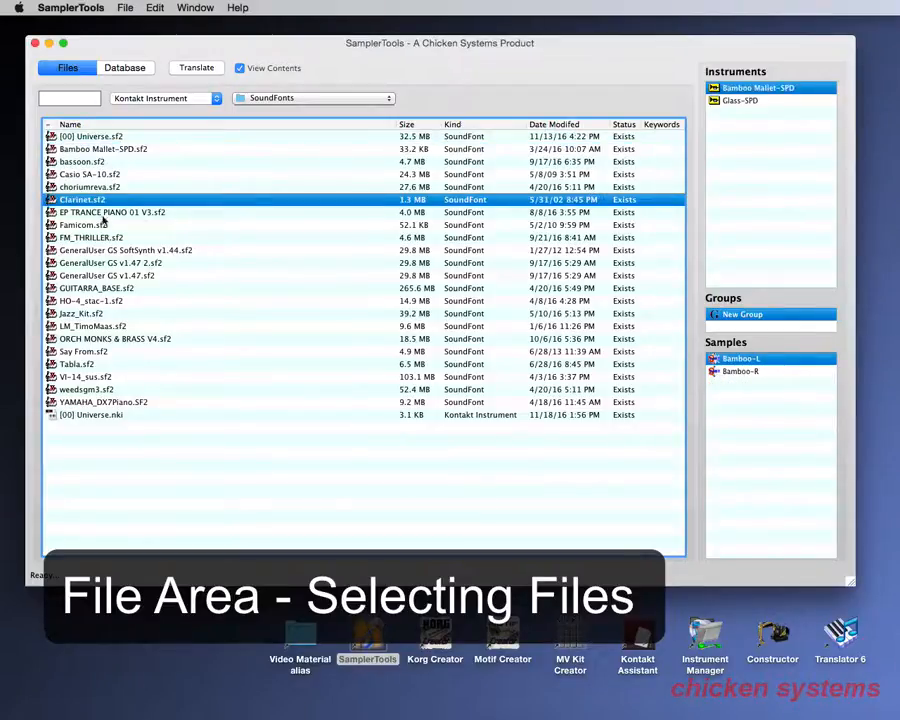
left_click(80, 200)
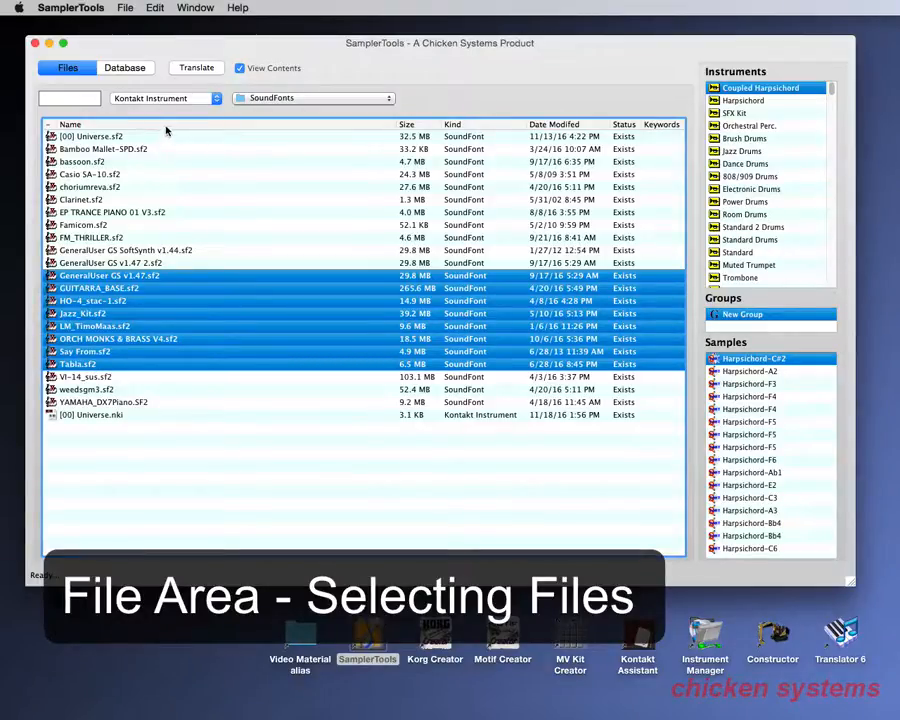
left_click(164, 96)
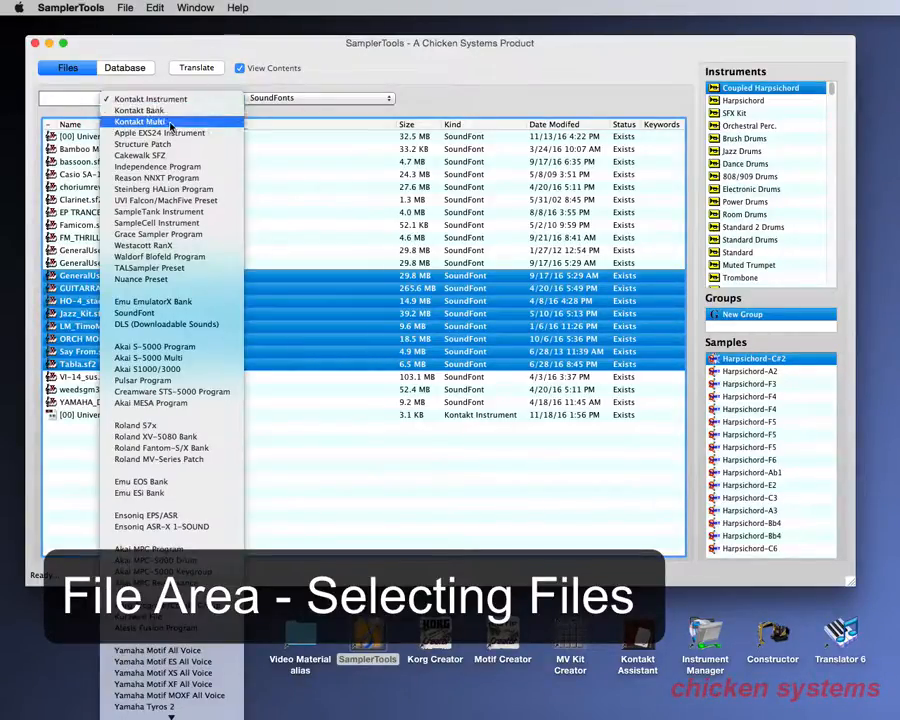
mouse_move(156, 234)
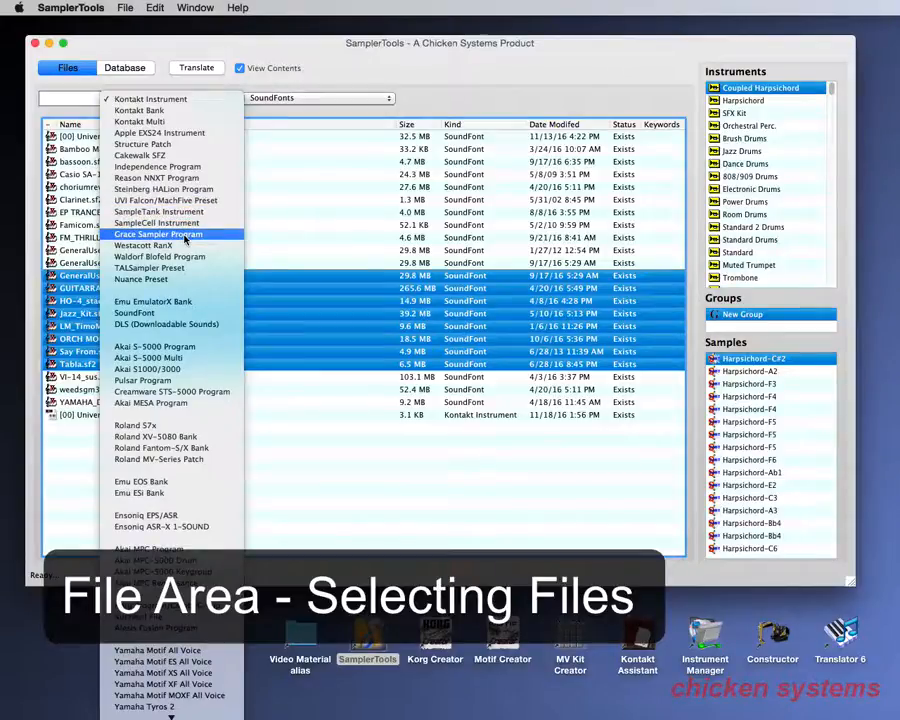
mouse_move(142, 156)
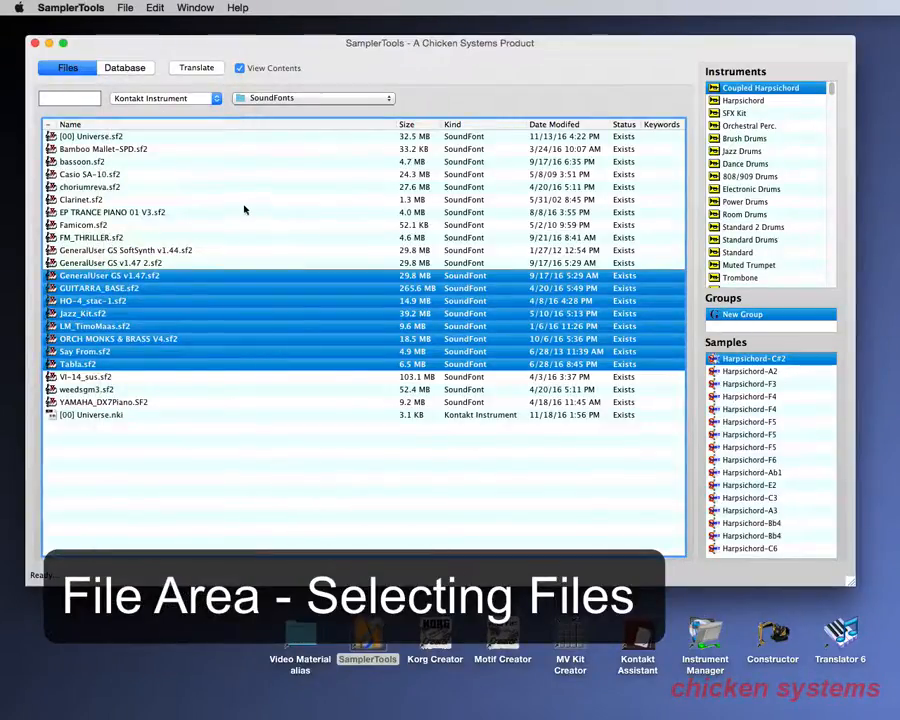
left_click(84, 224)
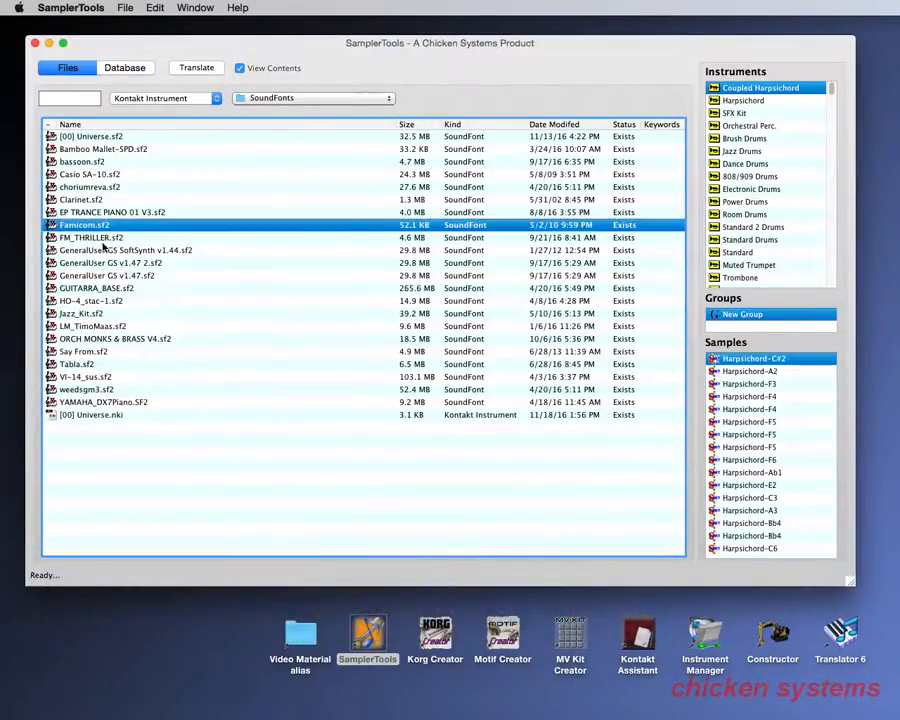
- From the Universe SoundFont, create a virtual Kontakt instrument named 'New Instrument' and select it
left_click(96, 136)
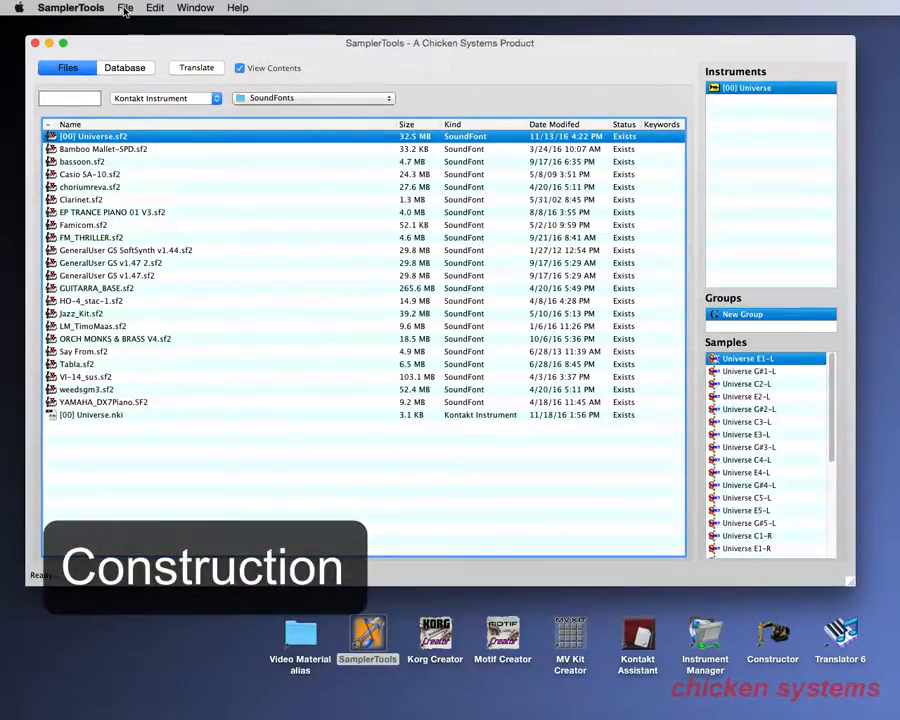
left_click(124, 8)
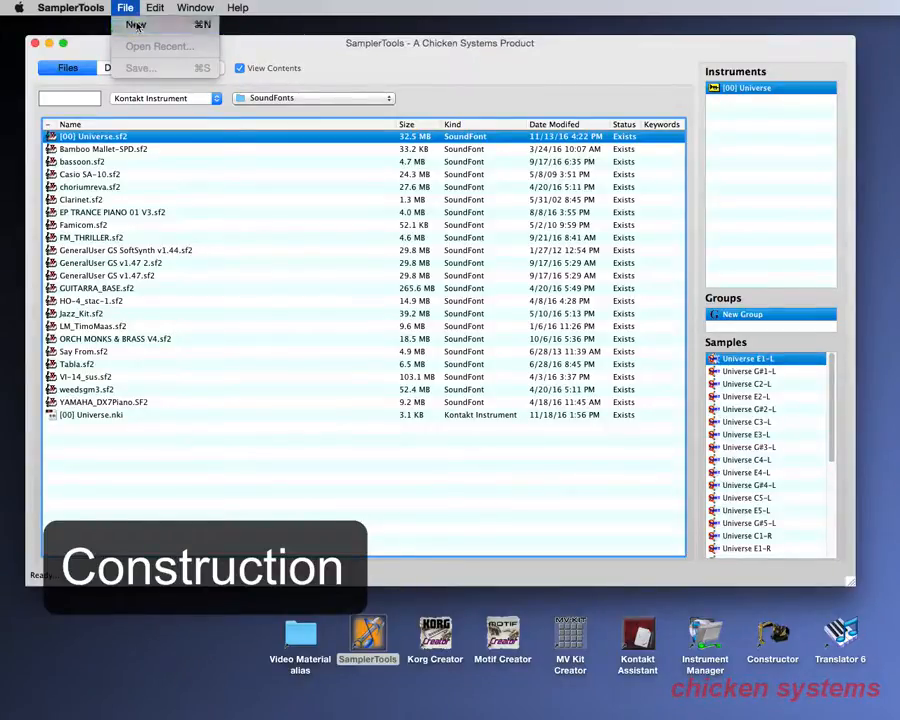
left_click(136, 24)
type("New Instrume")
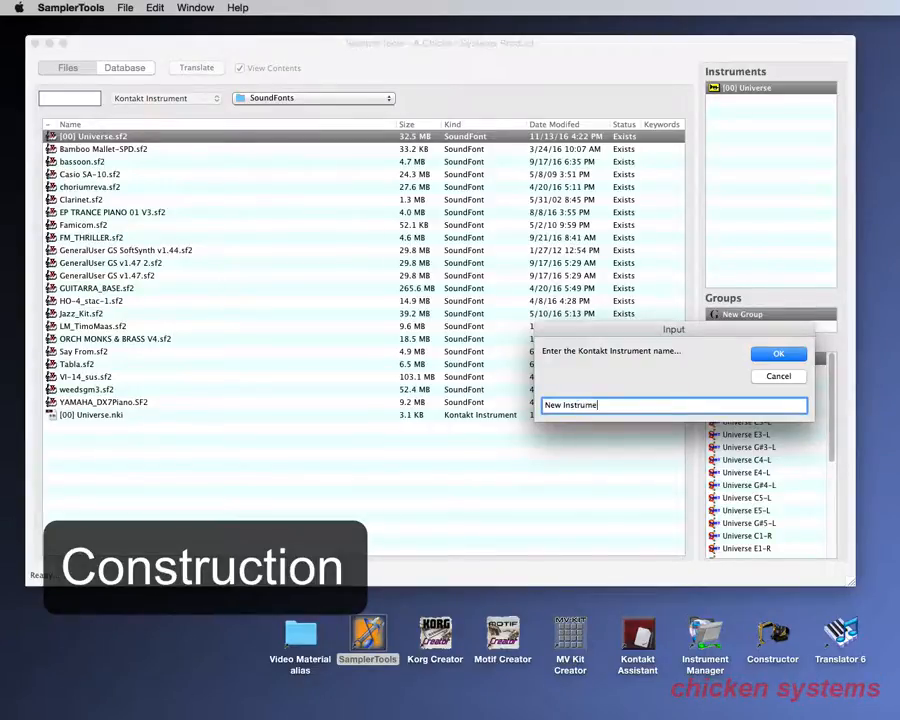
left_click(778, 352)
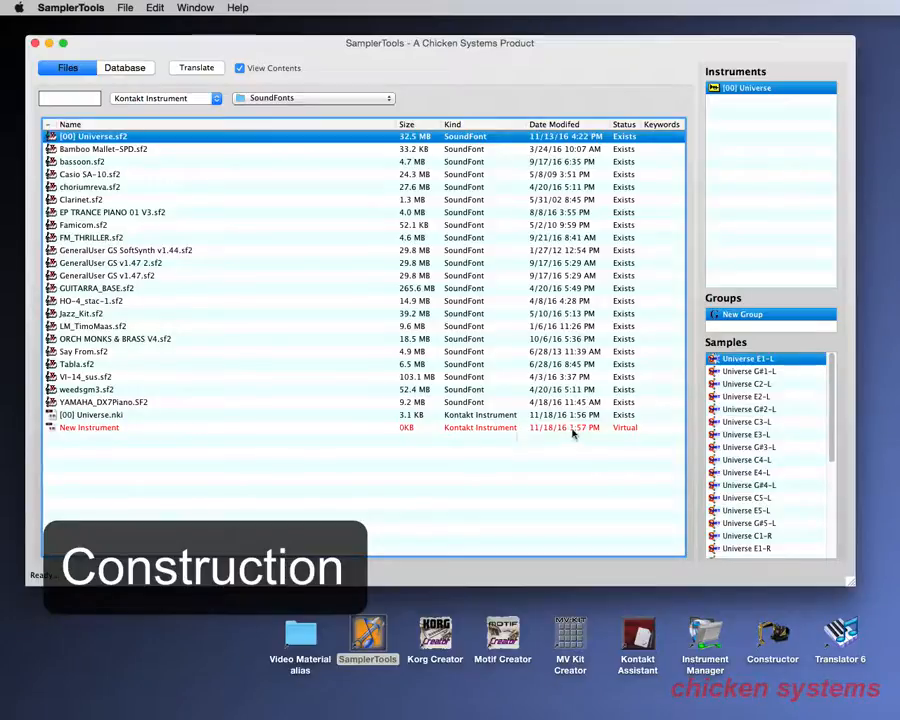
left_click(90, 428)
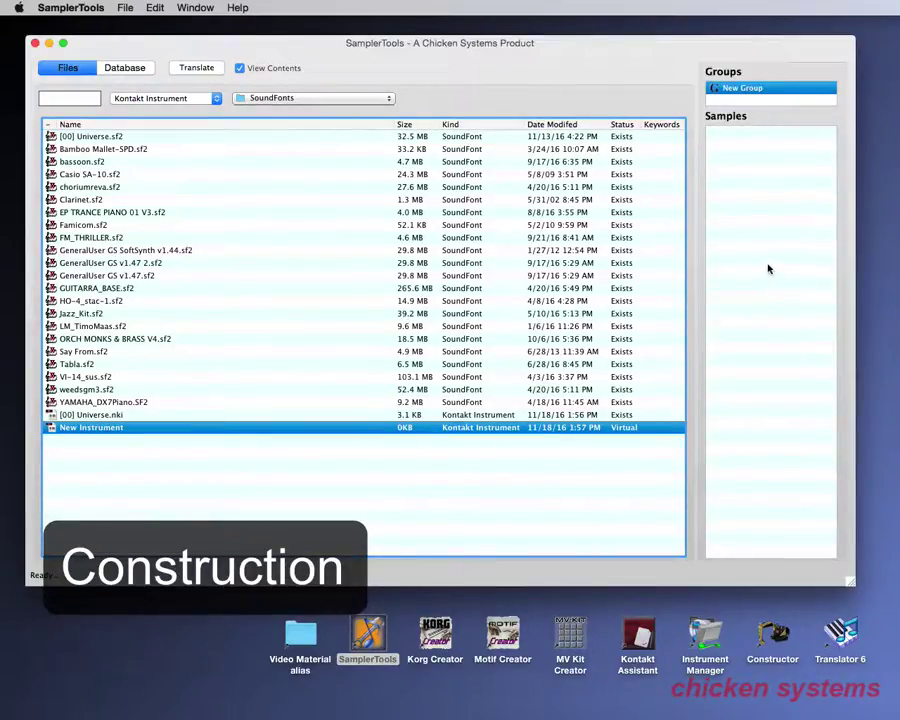
mouse_move(764, 372)
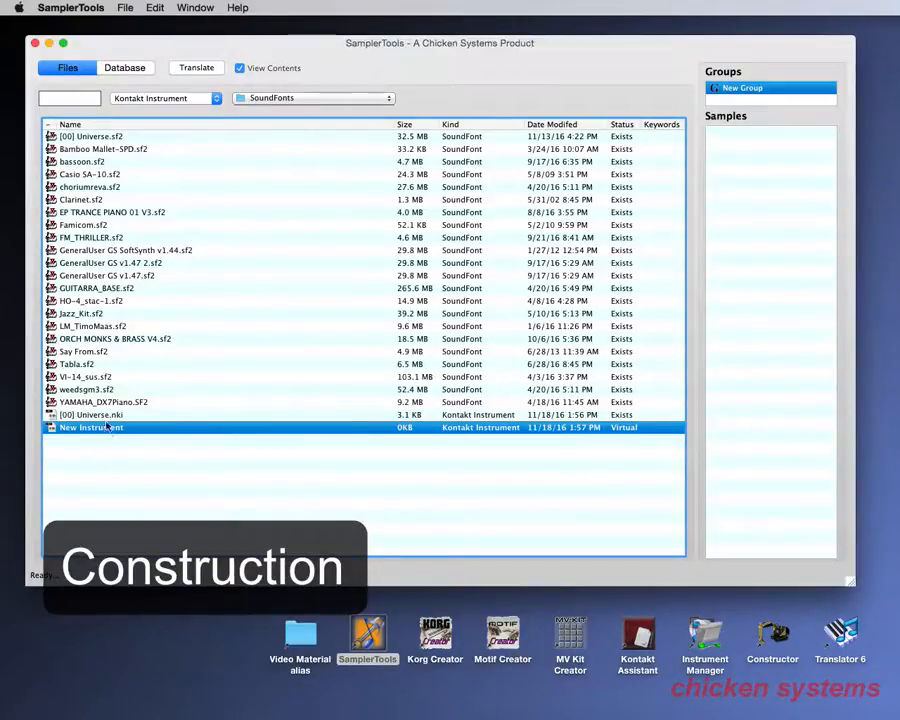
left_click(124, 8)
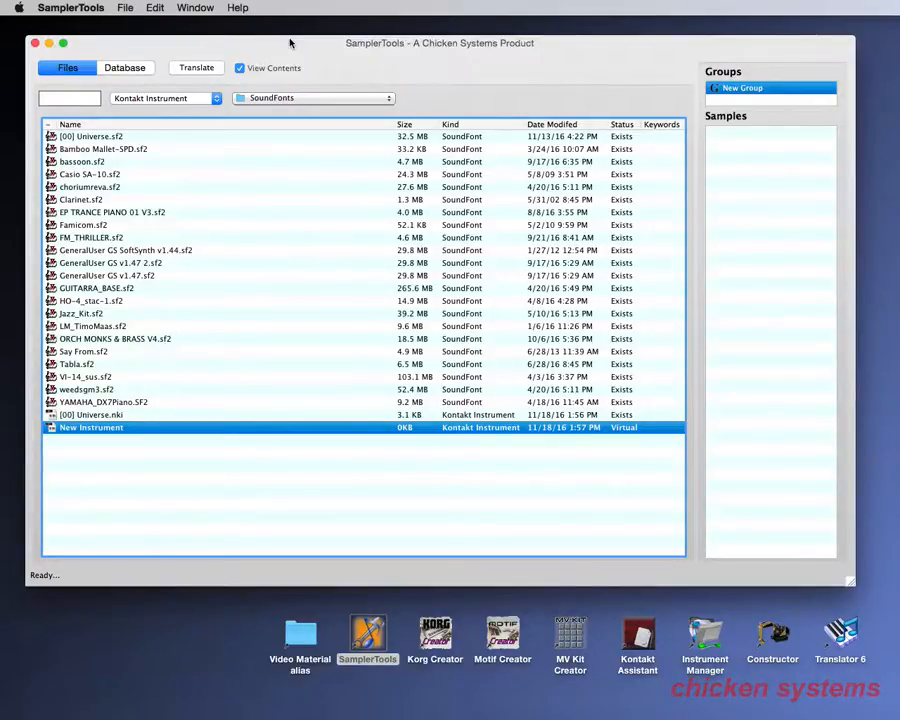
mouse_move(124, 68)
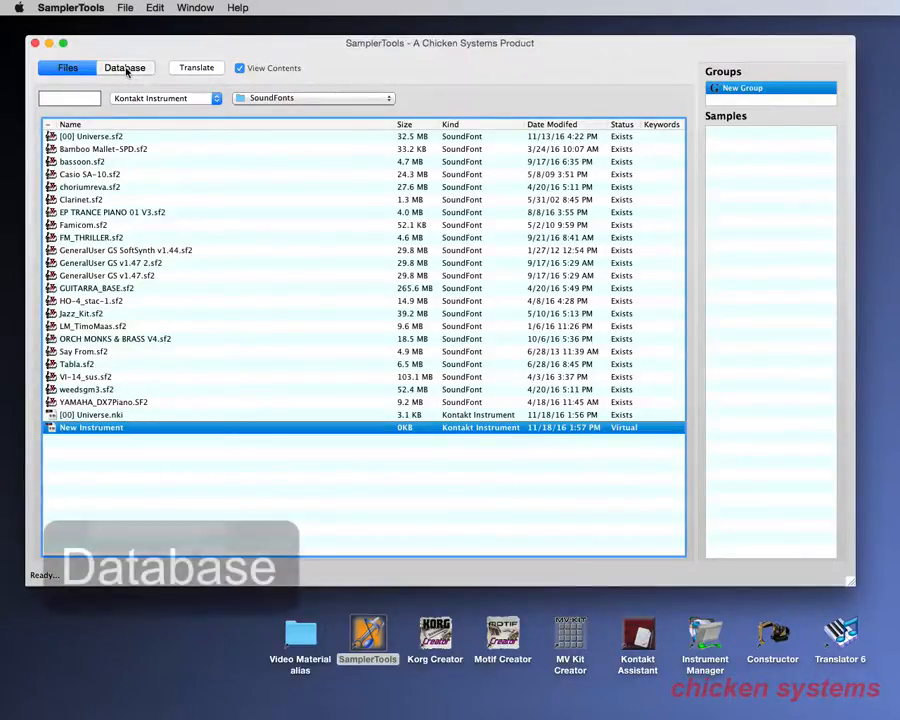
- Show the Database area with its empty instrument list
left_click(124, 68)
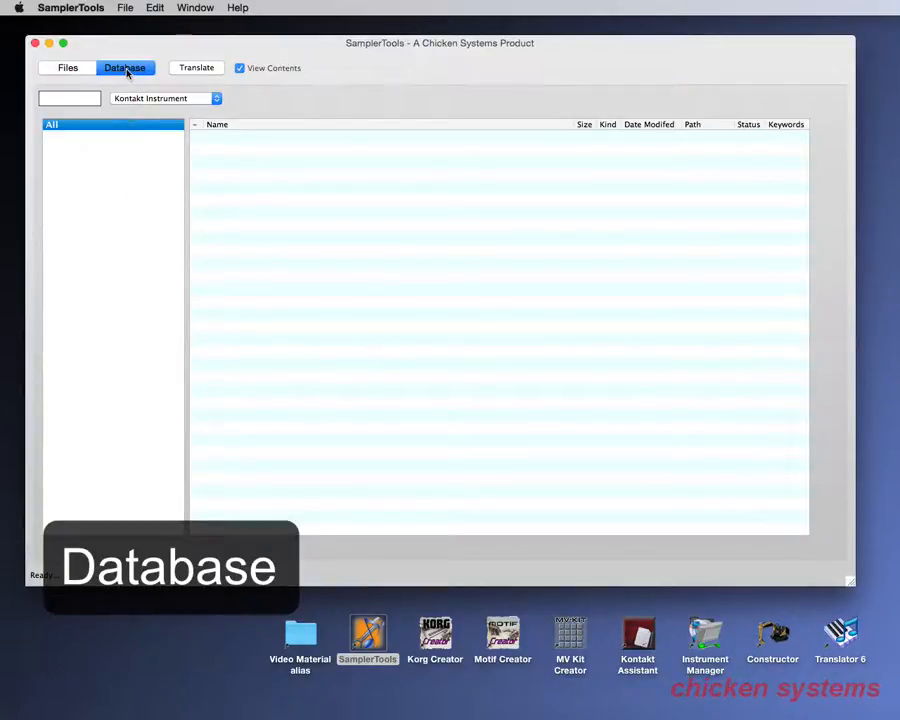
mouse_move(128, 168)
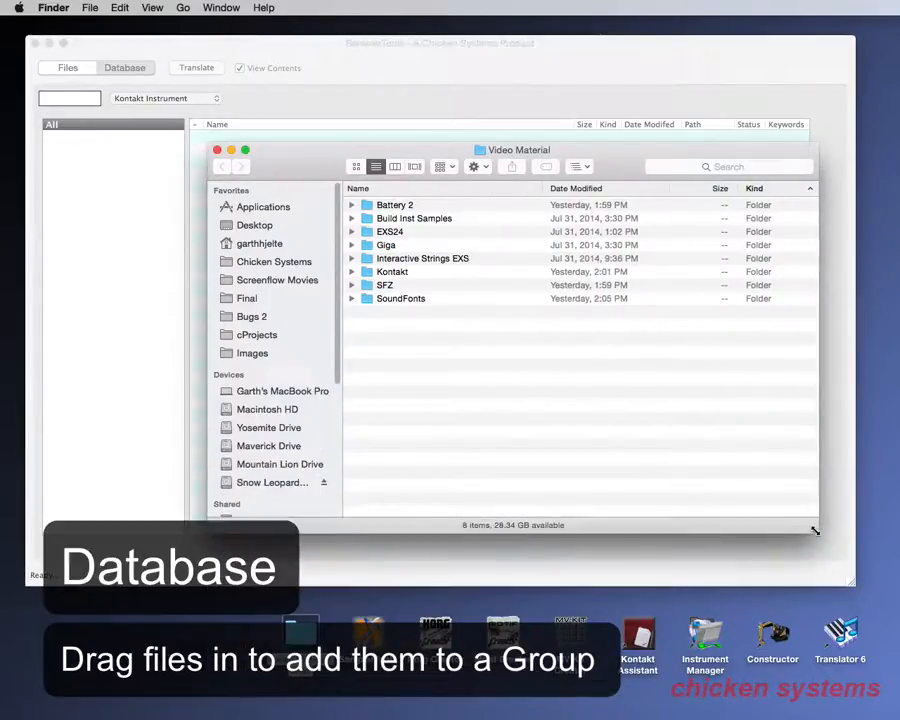
- In Finder's EXS24 folder, resort by name and select the four .exs instrument files
left_click_drag(518, 150, 518, 198)
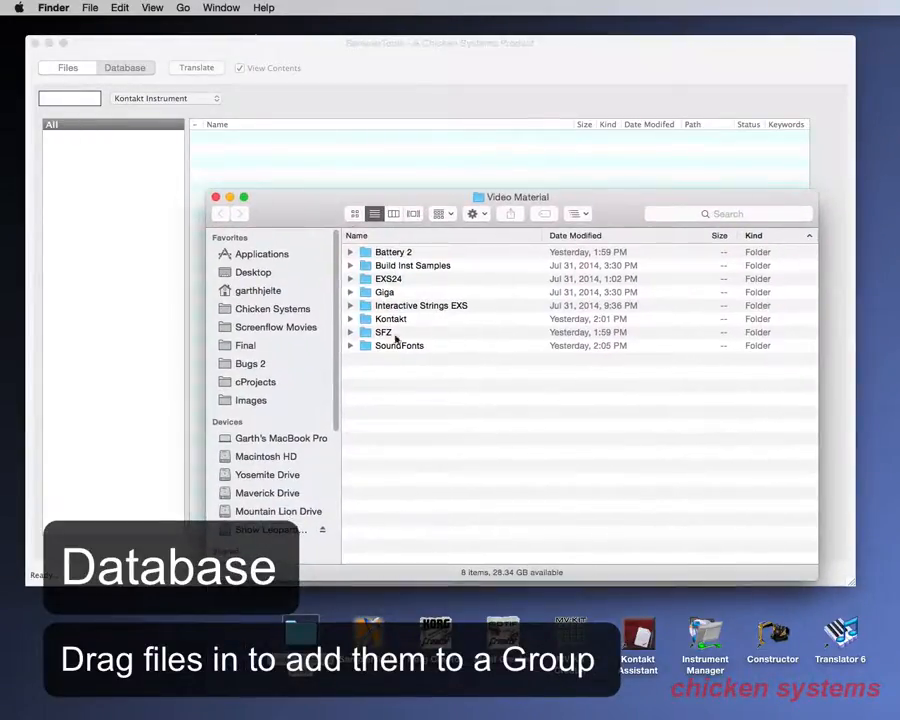
double_click(388, 278)
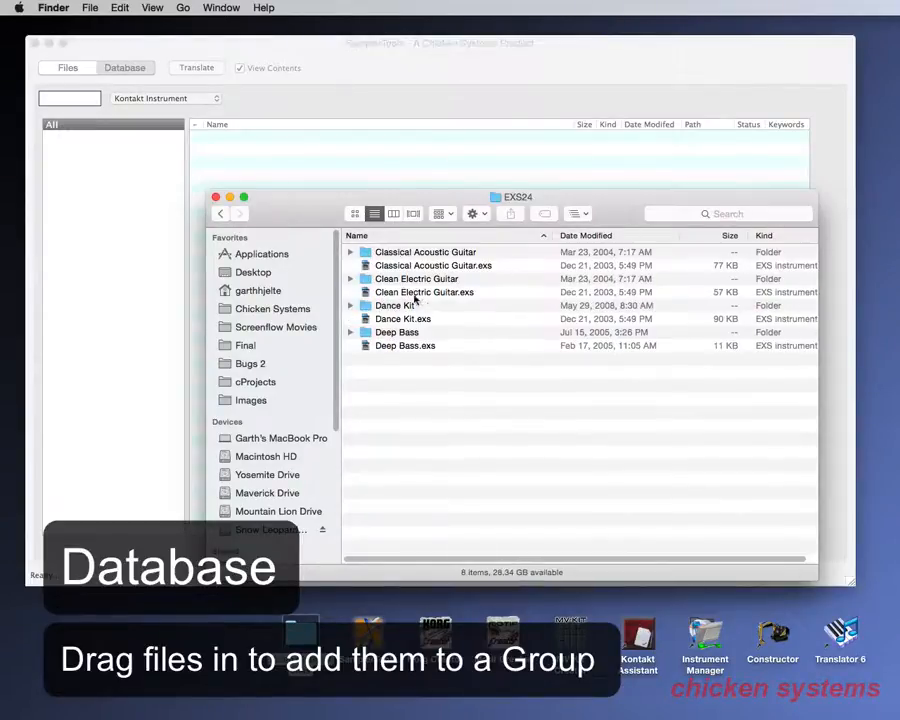
left_click(356, 236)
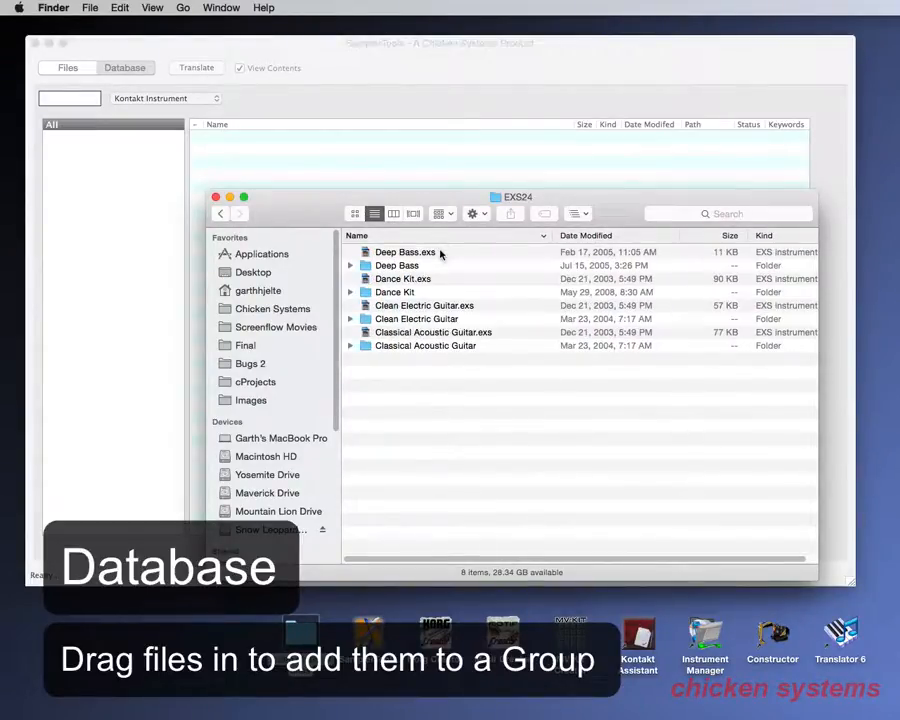
left_click(432, 332)
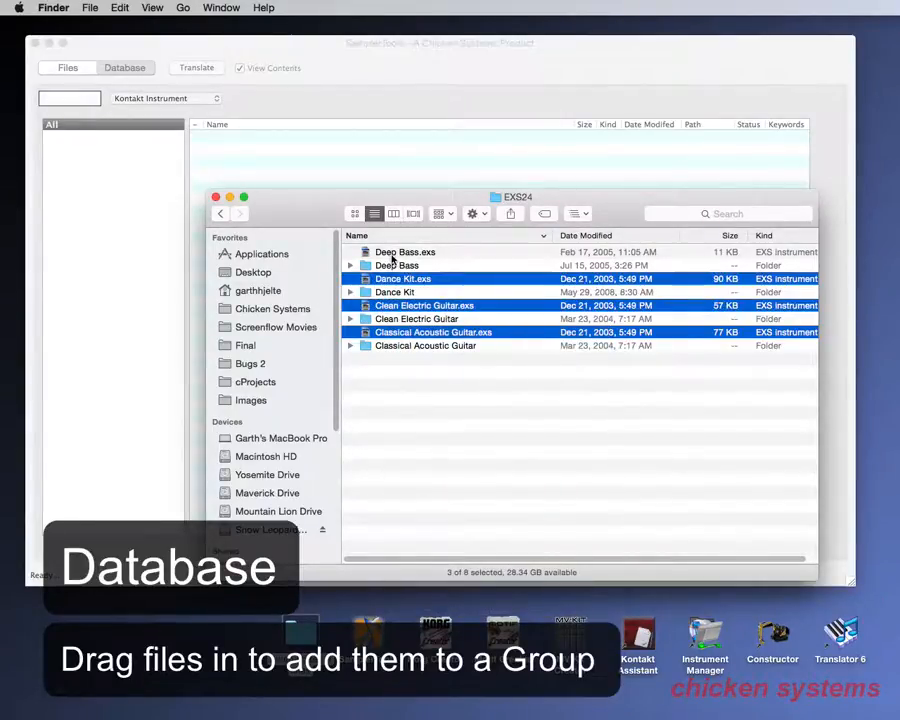
left_click(404, 252)
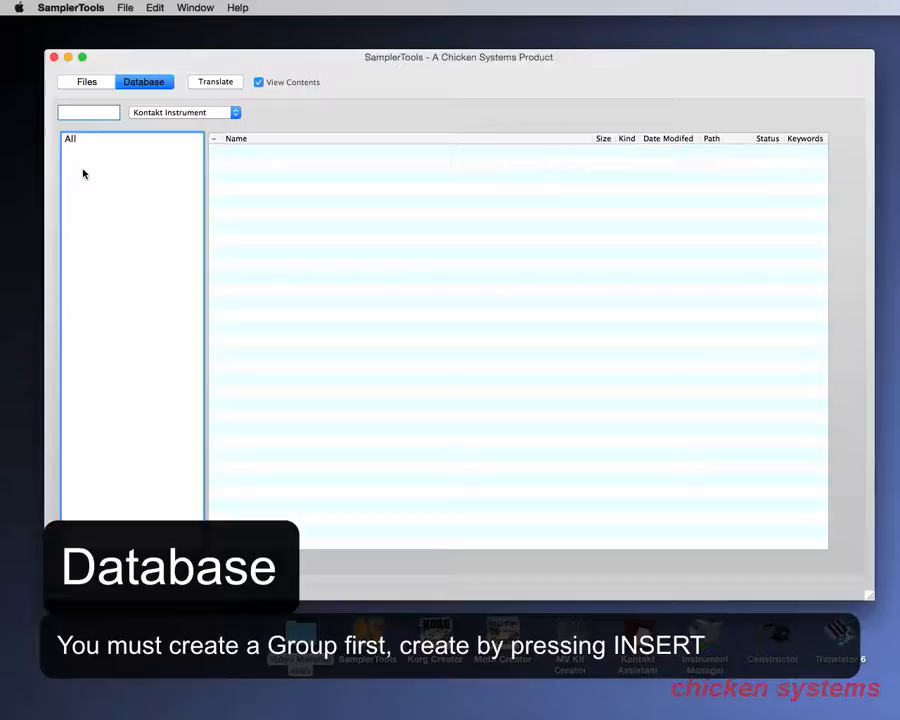
- Insert new database groups, put the four EXS instruments in the first and rename it 'My Group'
left_click(70, 138)
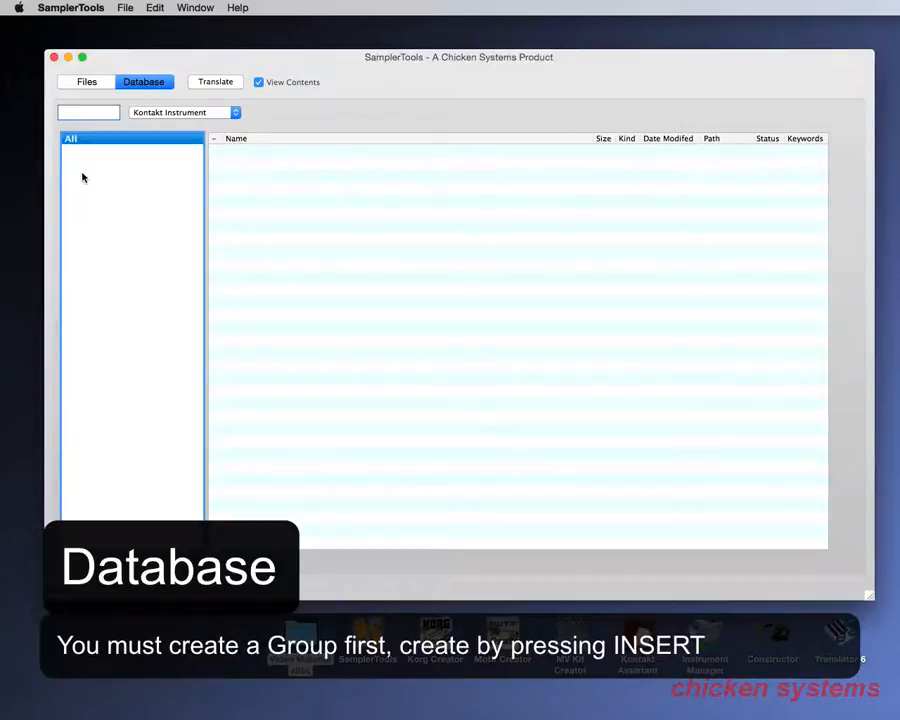
key("insert")
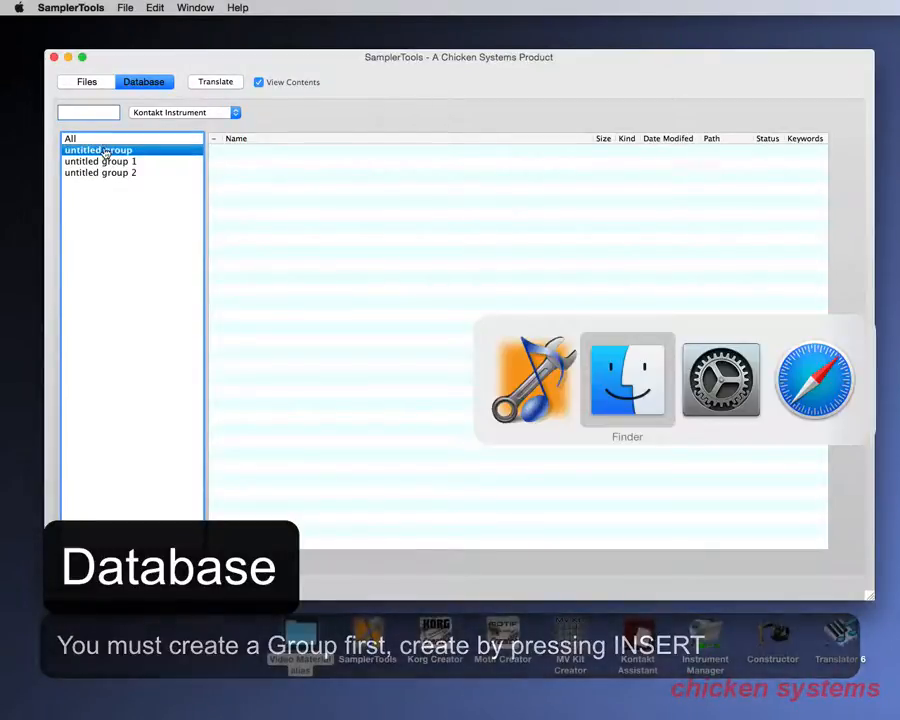
left_click(628, 380)
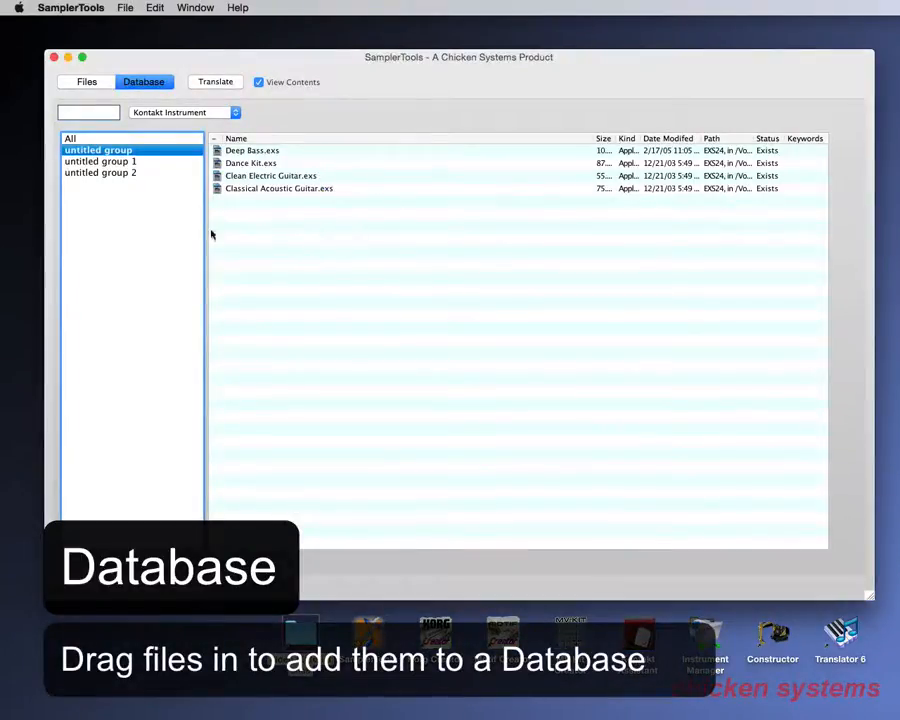
left_click(100, 172)
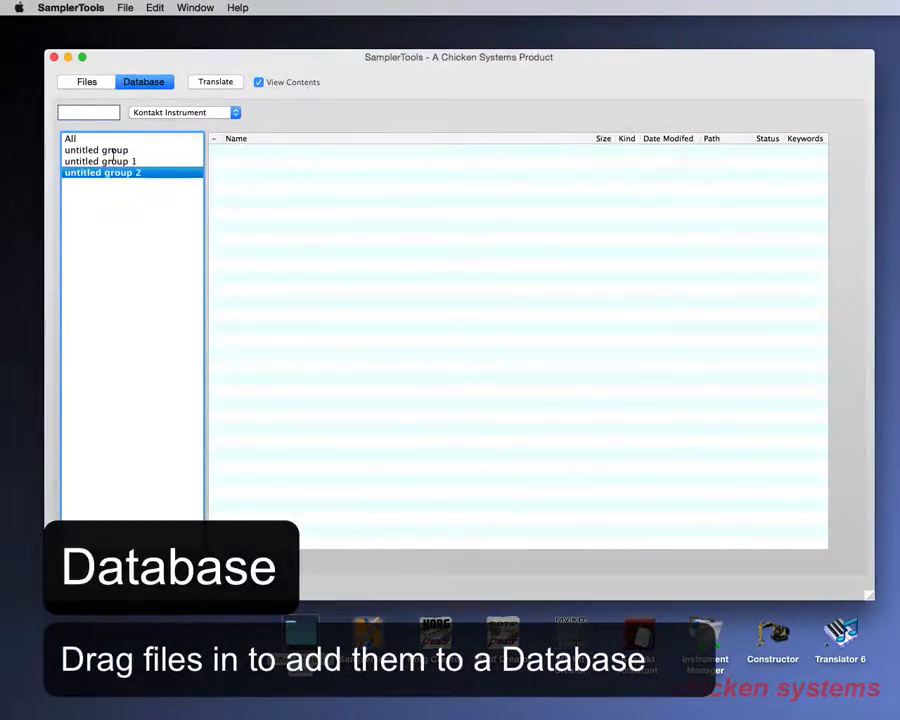
left_click(96, 150)
type("My Group")
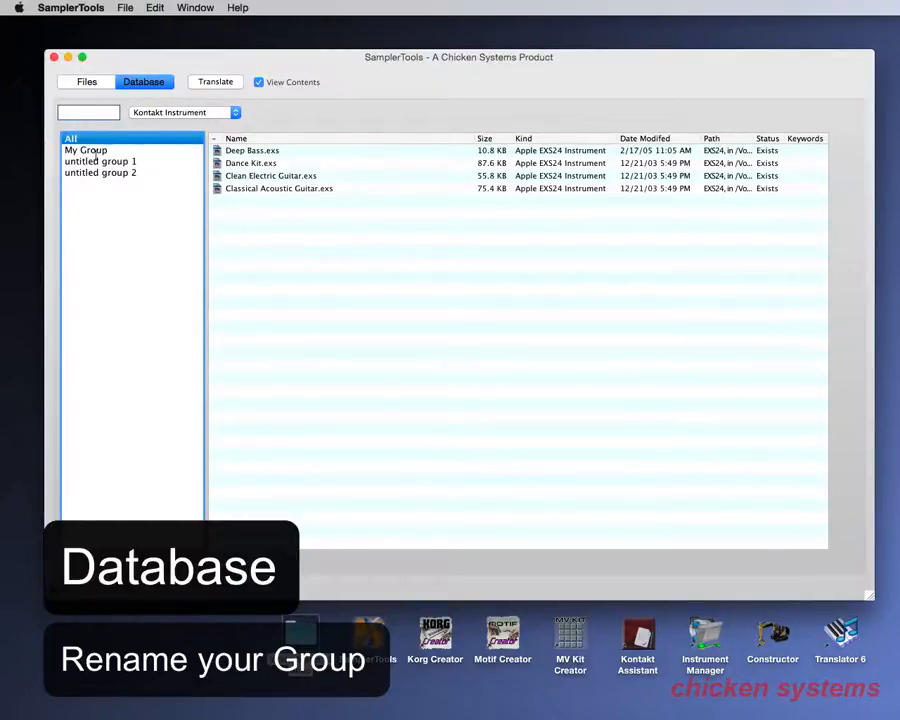
- Show My Group's four instruments and pick Deep Bass.exs for translation
left_click(86, 150)
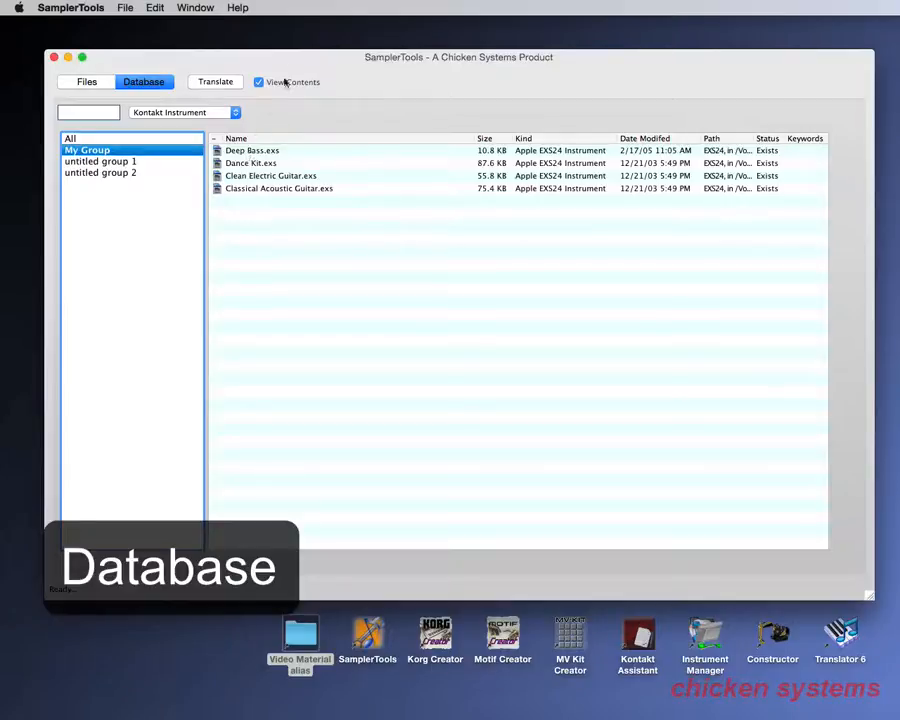
left_click(252, 150)
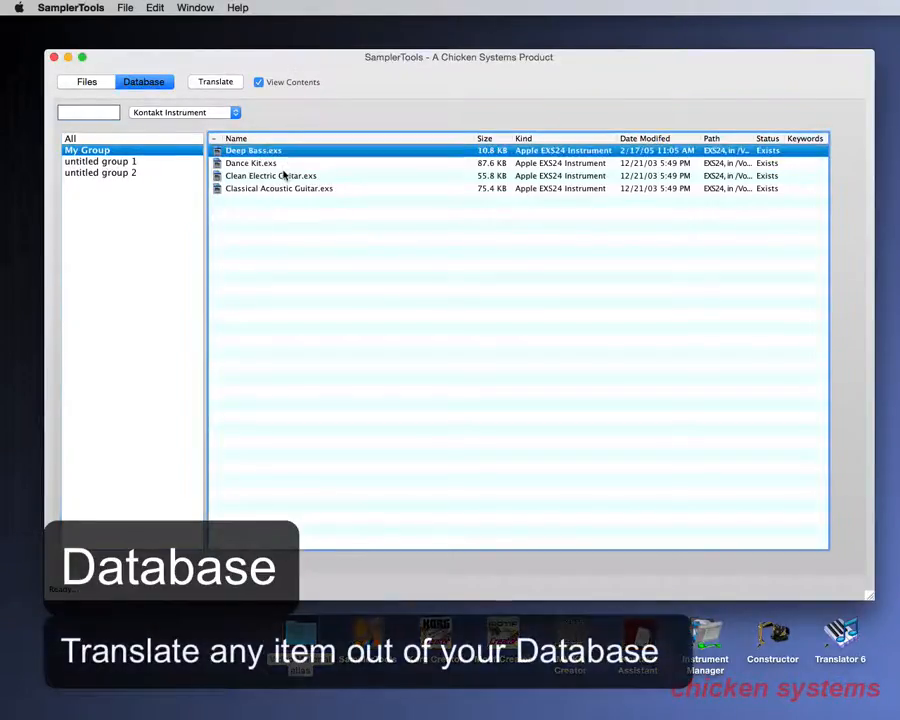
left_click(260, 82)
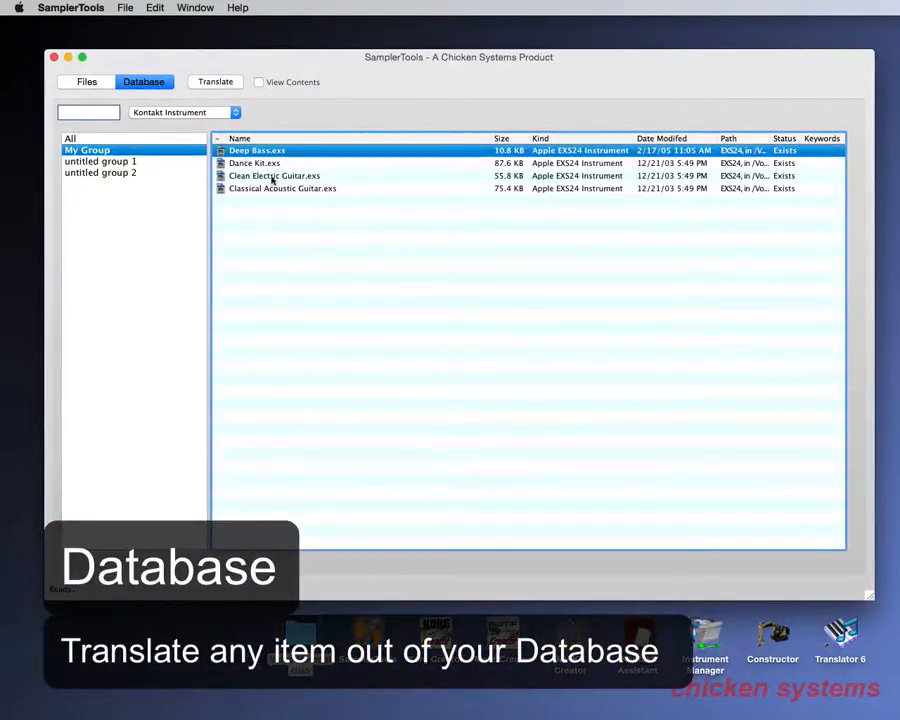
- Translate Deep Bass.exs to a Kontakt 3-5 Instrument, then show Deep Bass.nki listed in My Group
left_click(216, 82)
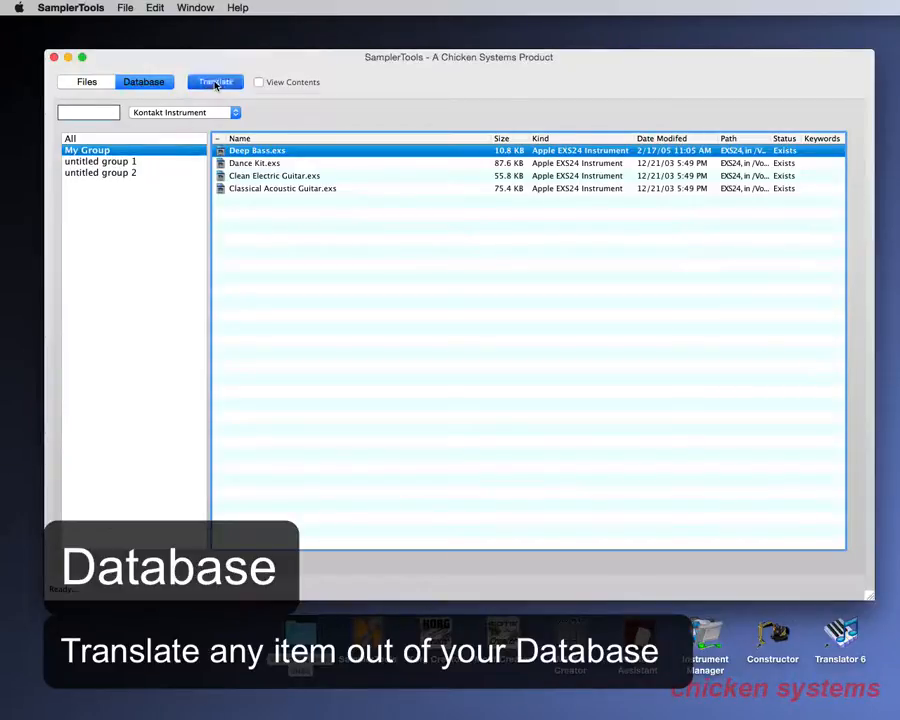
left_click(216, 82)
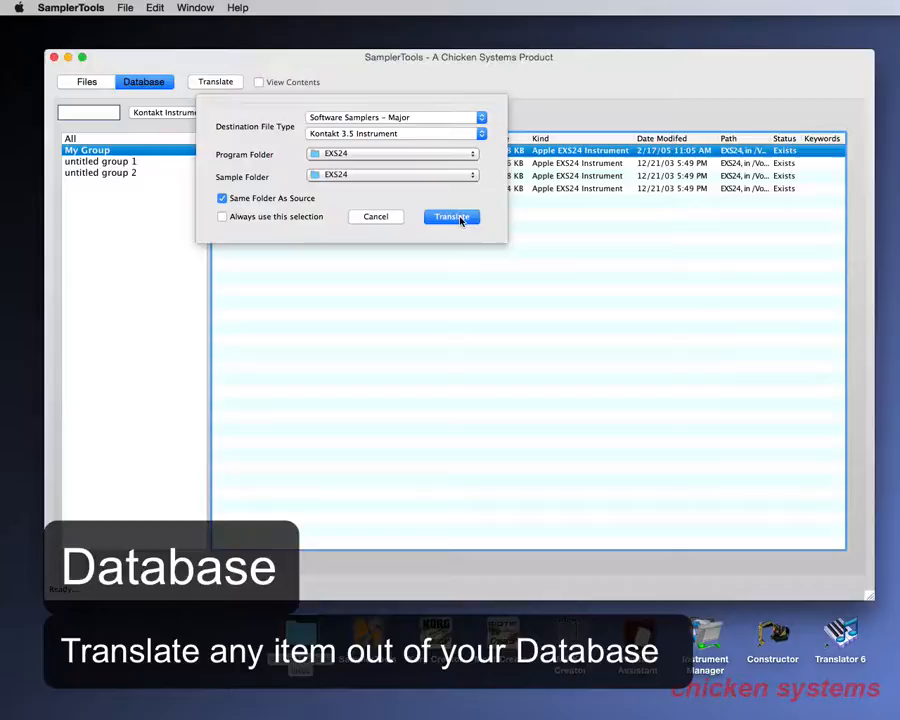
left_click(450, 216)
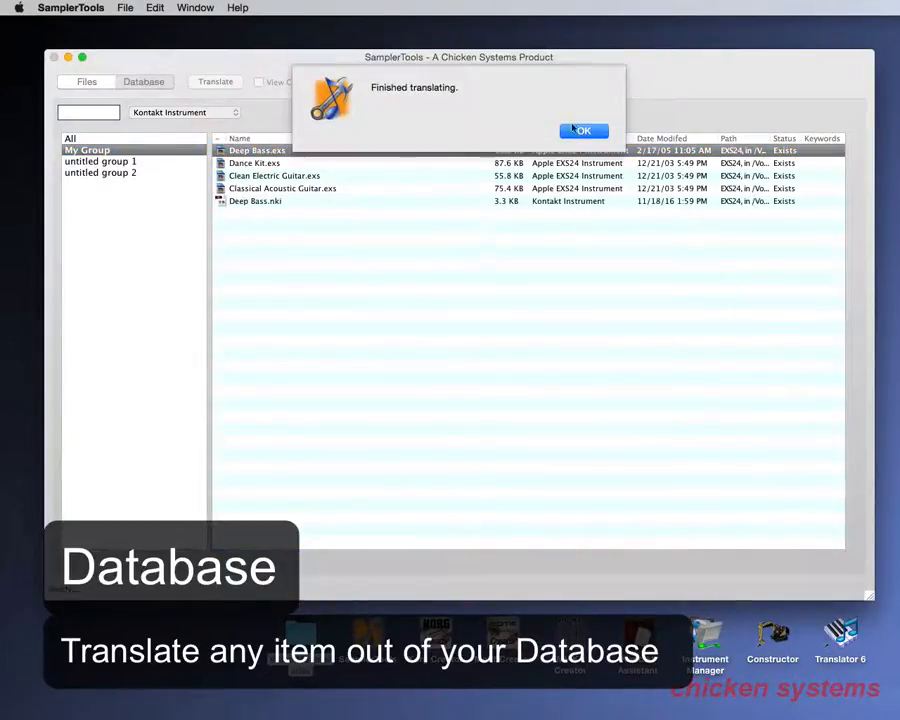
left_click(584, 130)
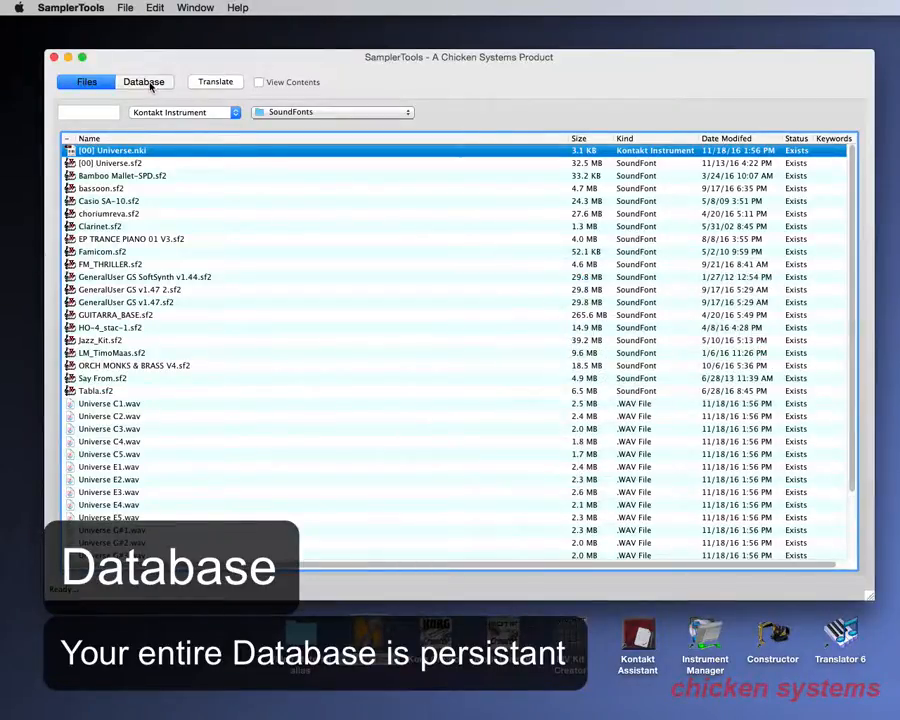
left_click(144, 80)
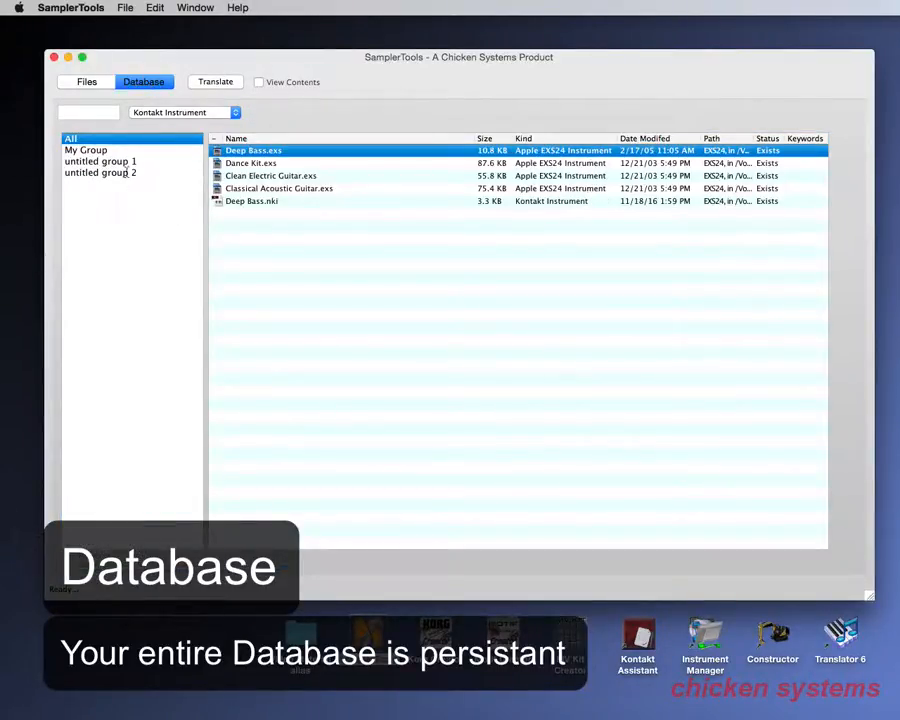
left_click(86, 148)
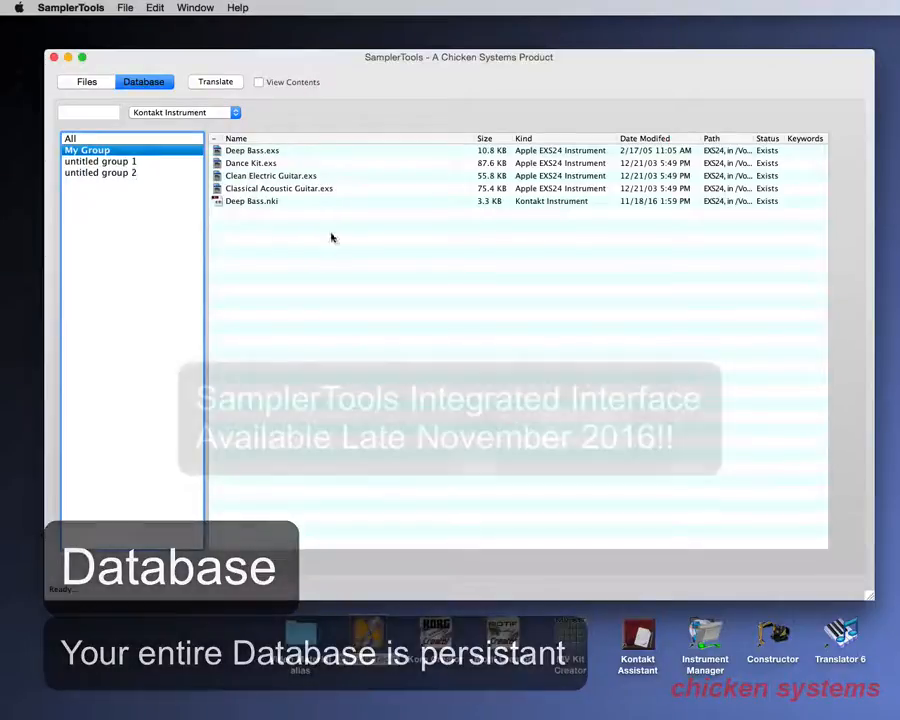